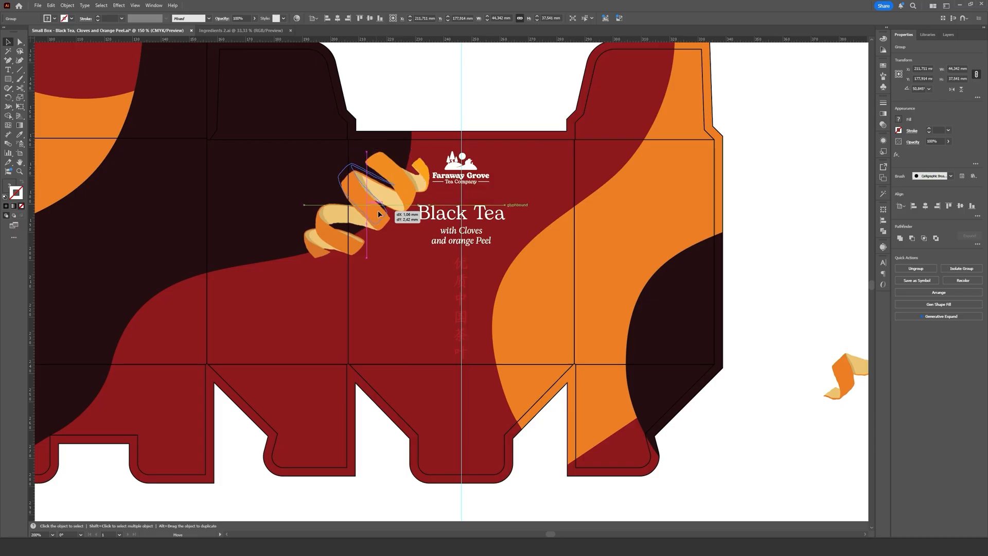
Step: Place the orange peel artwork beside the Black Tea heading on the dieline
click(244, 8)
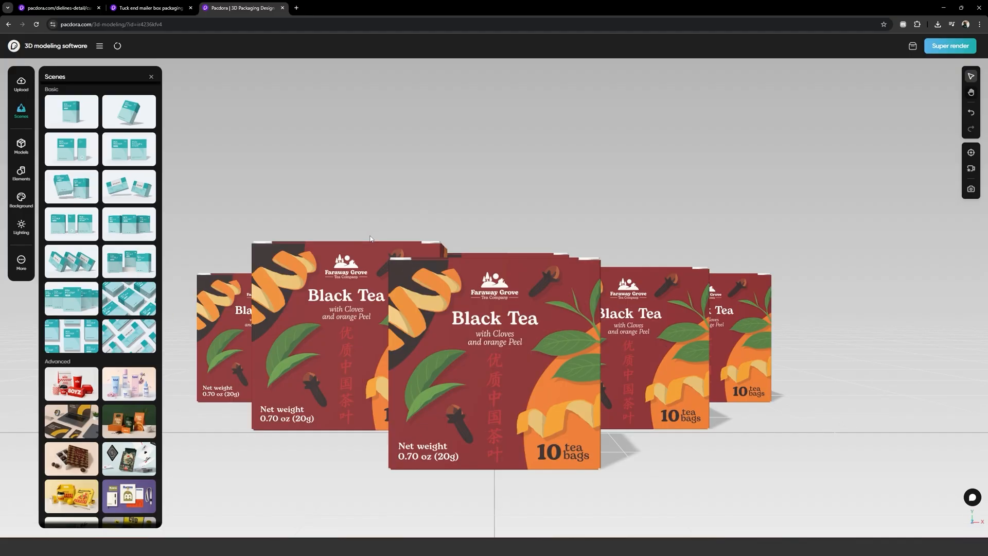
Step: View the staggered row of Black Tea box mockups in the Pacdora scene
click(56, 8)
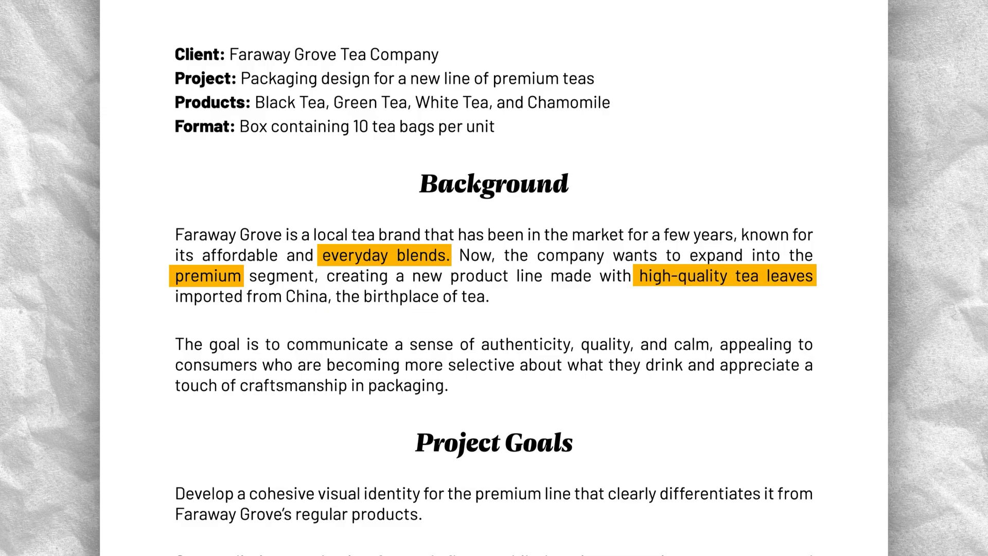
scroll(down, 3)
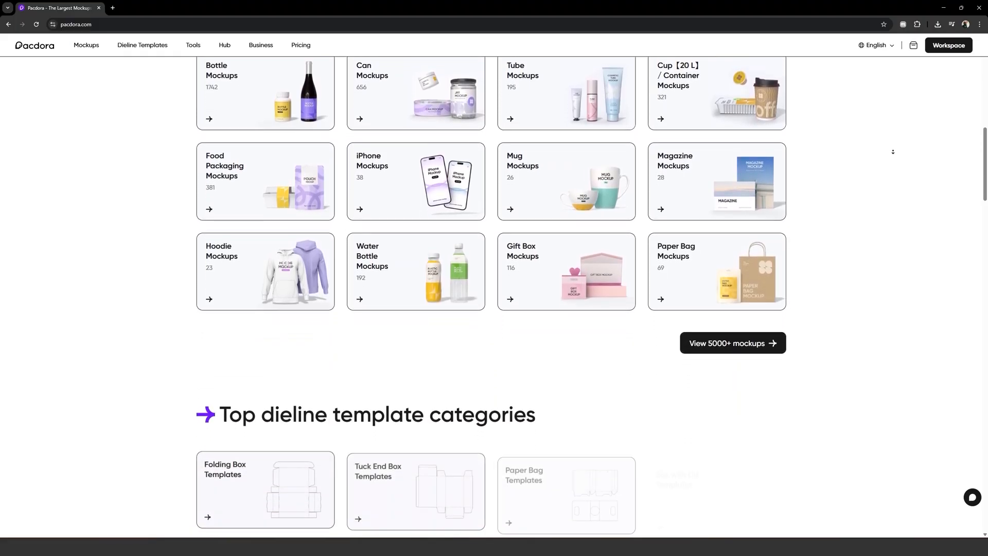
Step: Open View 3000+ dieline templates and browse the 6653-template library
scroll(down, 3)
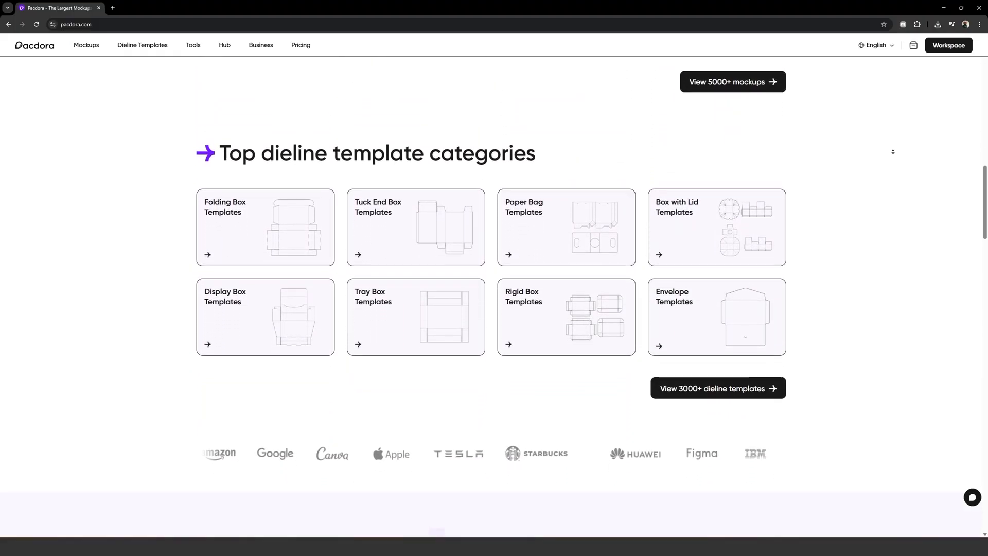
click(142, 45)
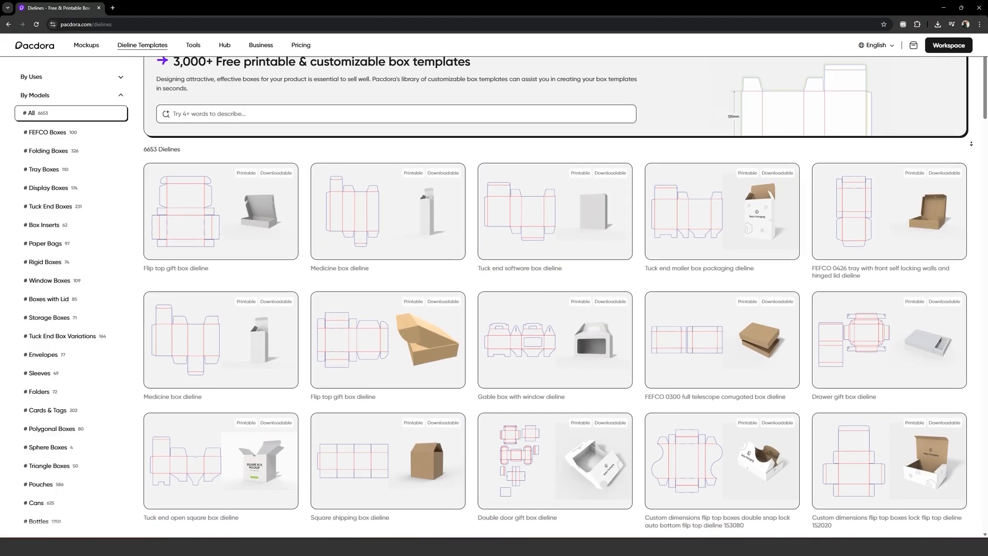
scroll(down, 3)
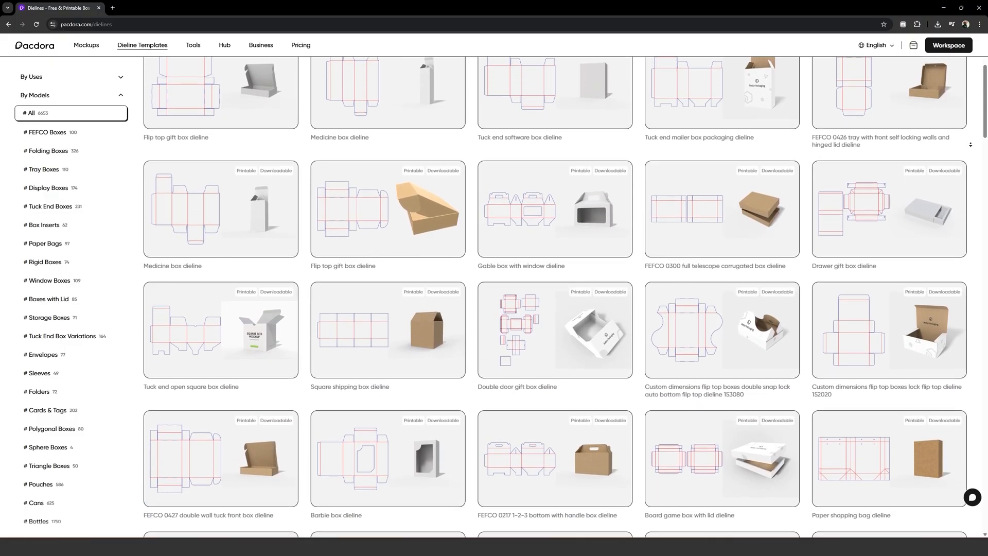
scroll(down, 3)
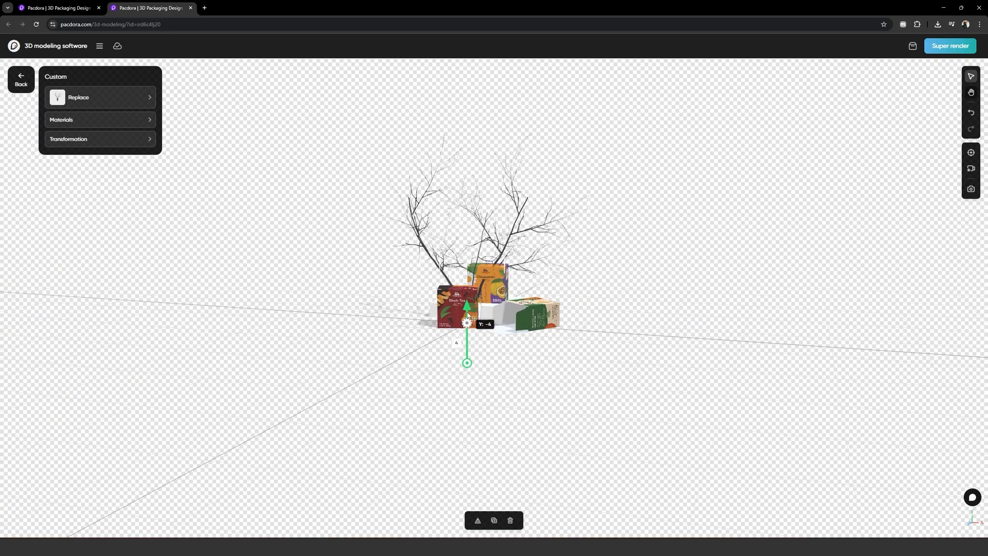
Step: Reposition the branches model and bring up the Background colour options
drag(466, 321, 485, 383)
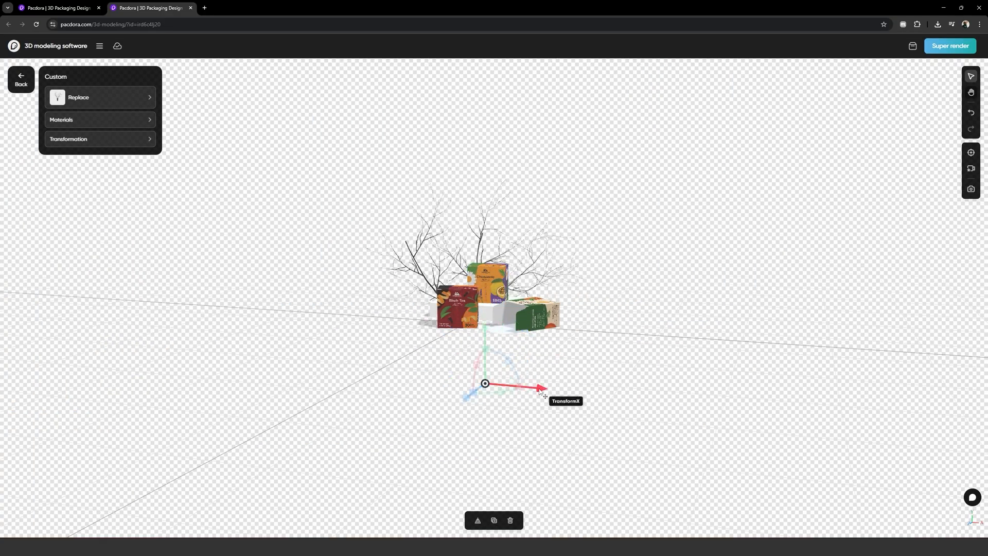
click(21, 200)
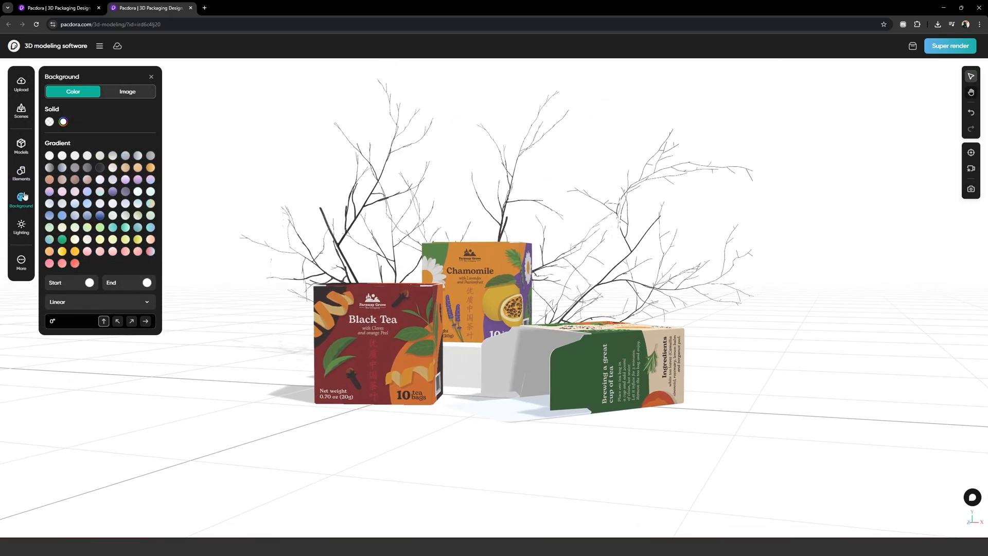
click(20, 172)
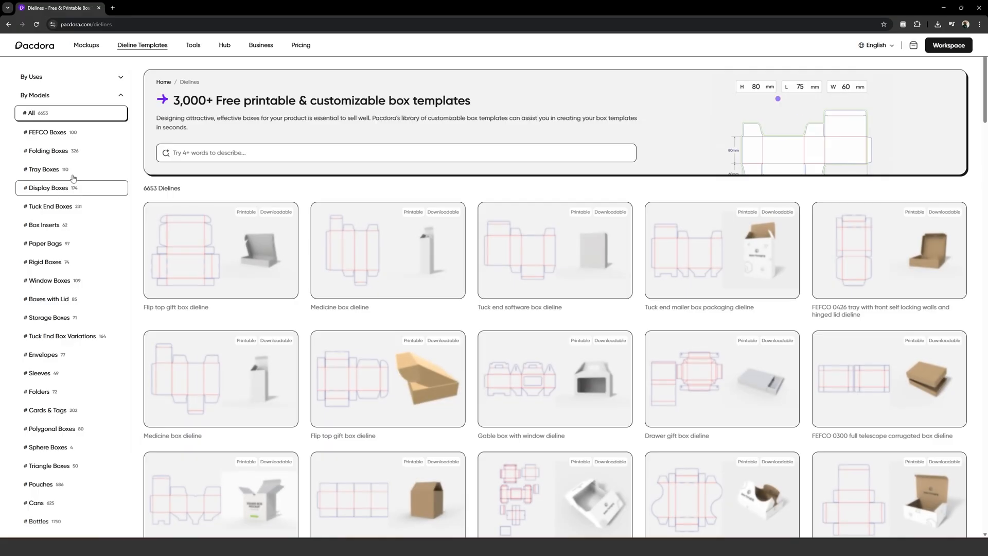
Step: Generate a tuck-end dieline sized 80 × 50 × 80 mm as a 3D mockup
click(48, 206)
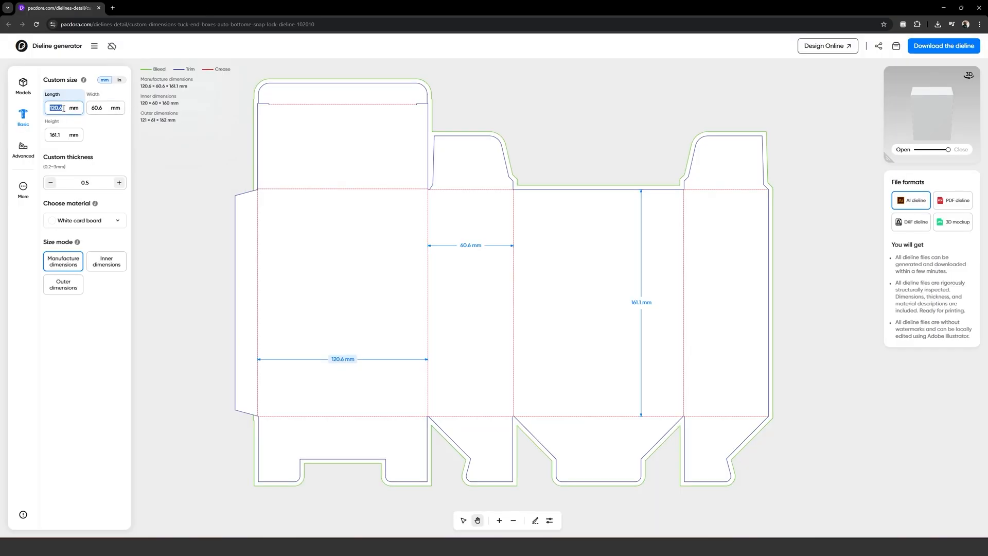
text(80)
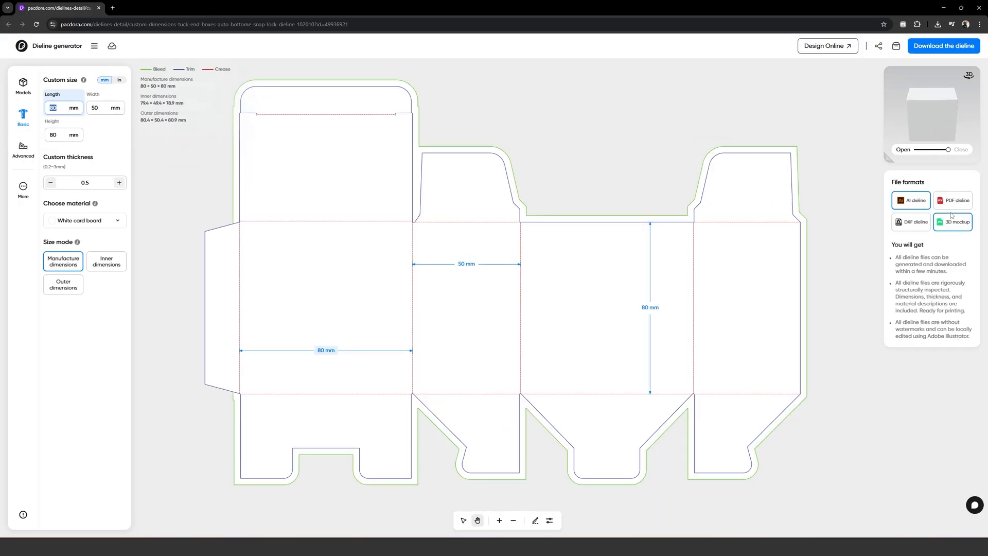
click(943, 46)
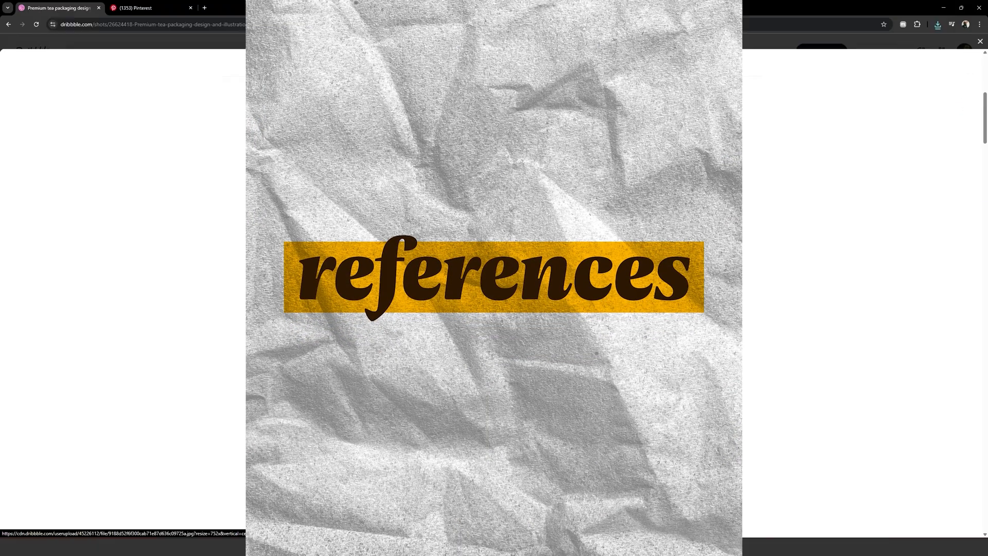
Step: Scroll through the Pukka Morning tea packaging redesign shot on Dribbble
click(937, 24)
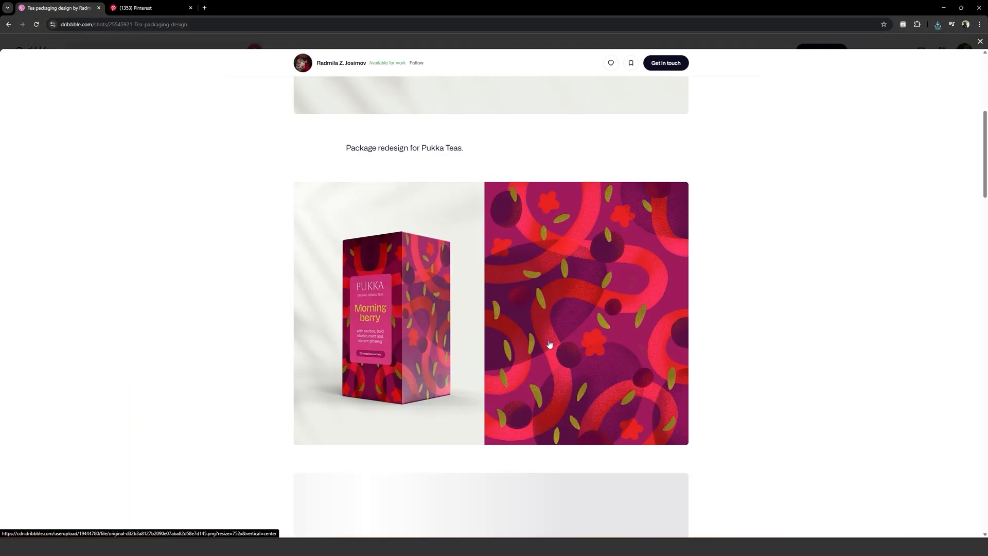
scroll(down, 3)
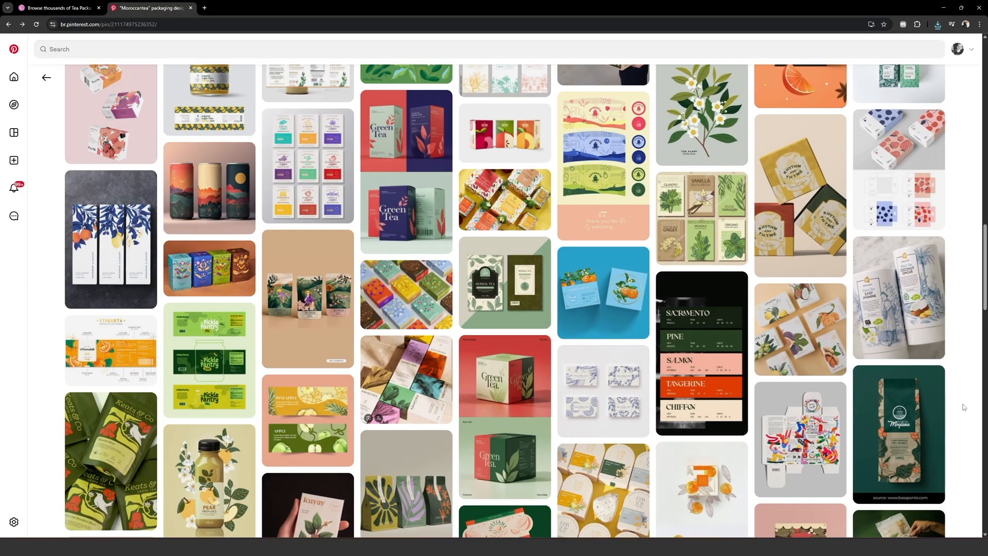
Step: Scroll the Pinterest grid of tea and food packaging pins
scroll(down, 3)
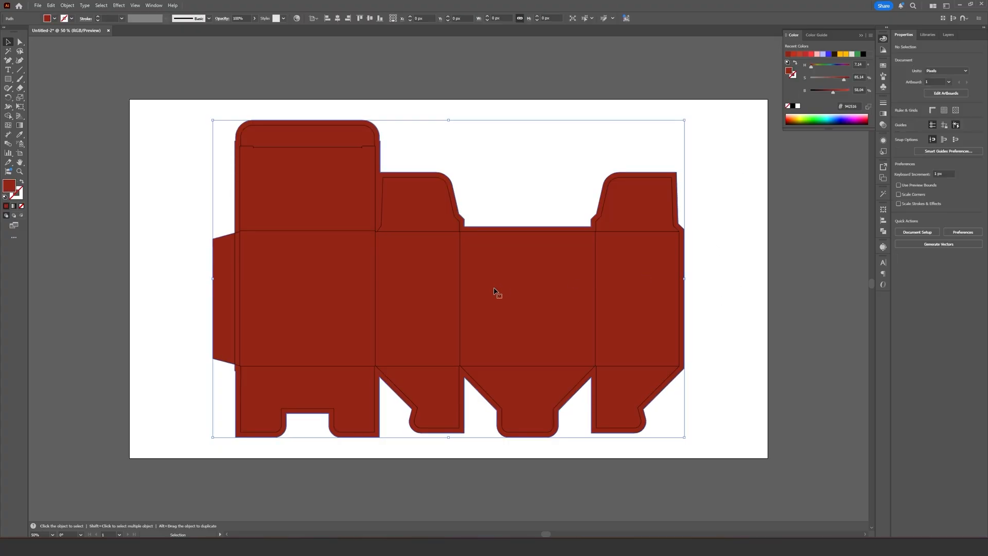
Step: Draw two wavy dividing curves across the red dieline with the Paintbrush
click(494, 290)
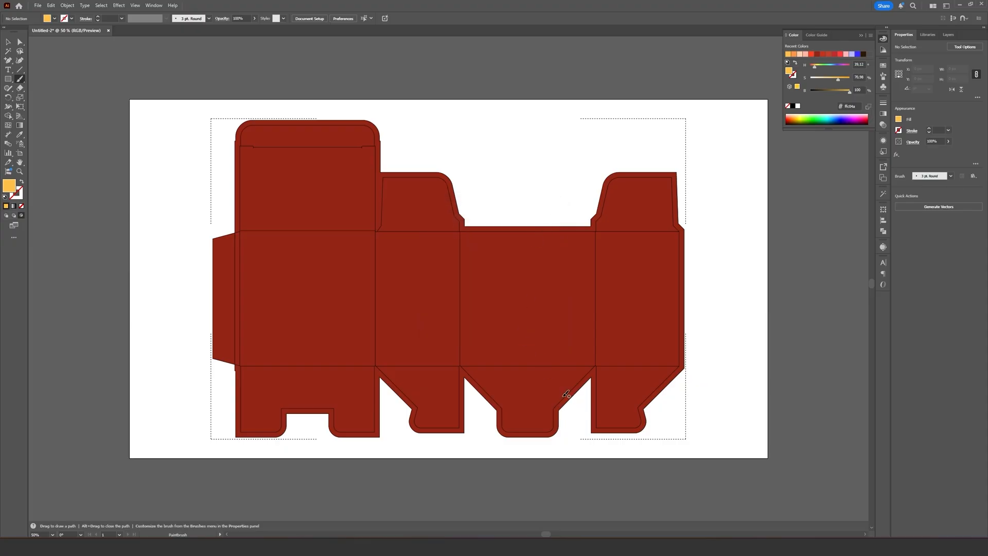
drag(561, 409, 645, 232)
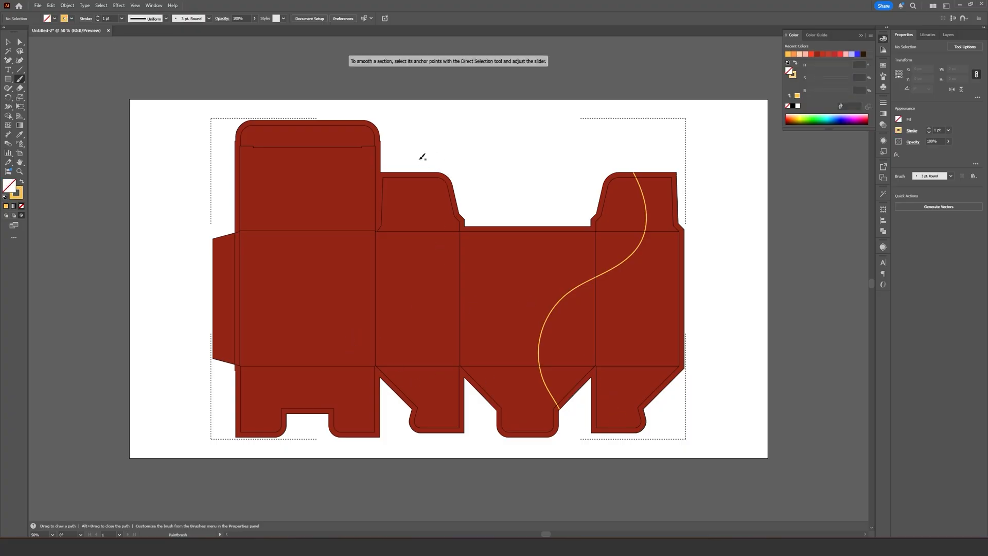
drag(422, 157, 170, 416)
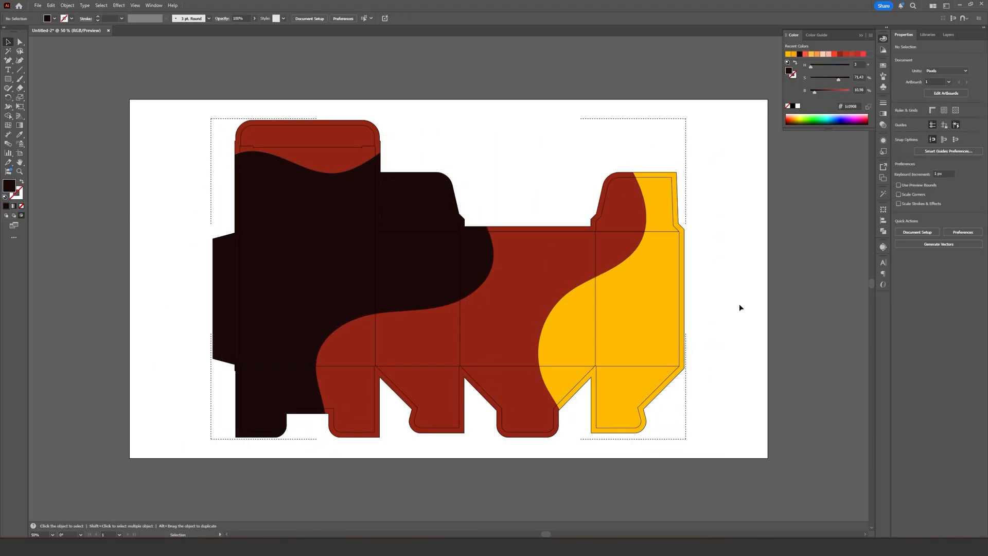
Step: Draw a white motion line near the ingredient illustrations
click(561, 308)
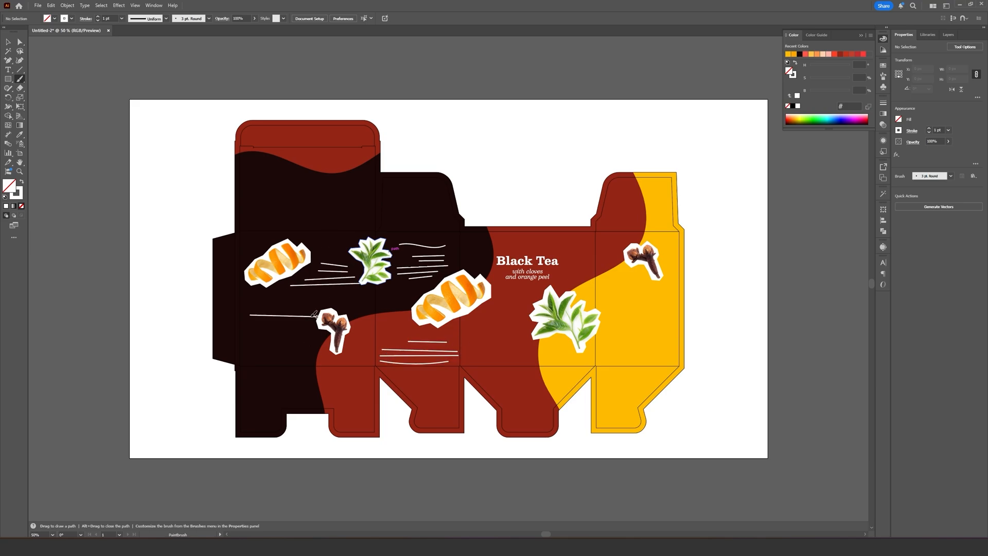
drag(315, 315, 652, 333)
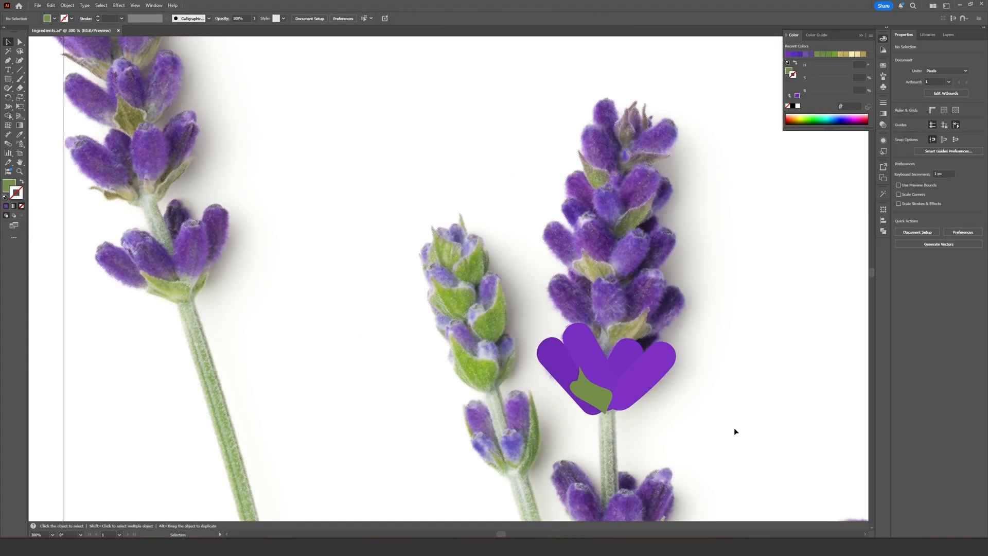
Step: Finish the purple petal flower with green base over the lavender photo
click(95, 31)
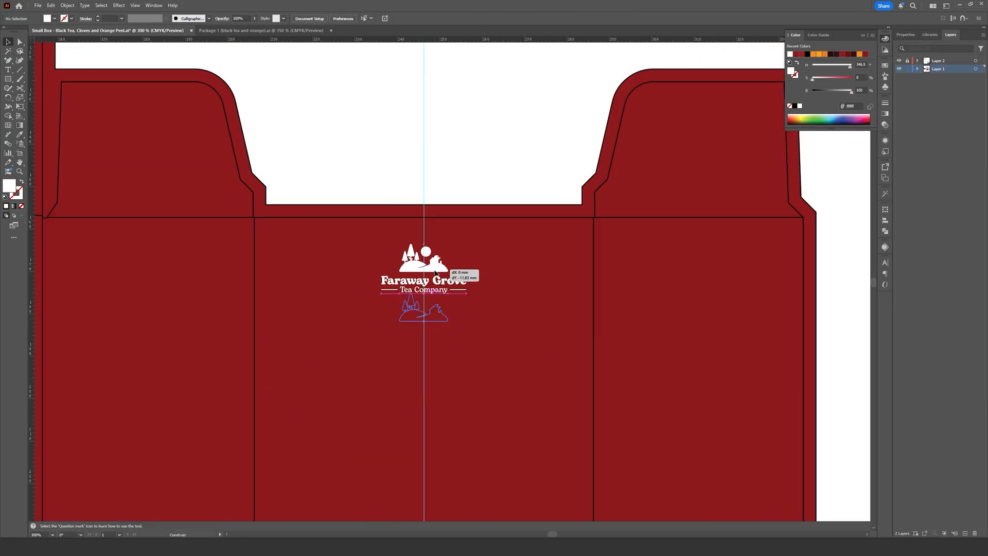
Step: Enter 'bog' while adding the Faraway Grove logo and Black Tea title to the front panel
text(bog)
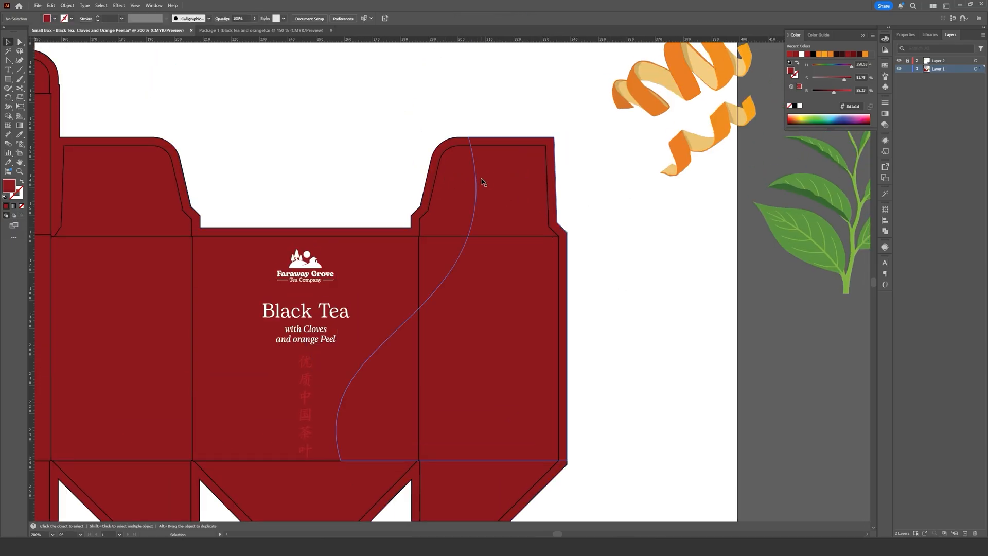
click(688, 103)
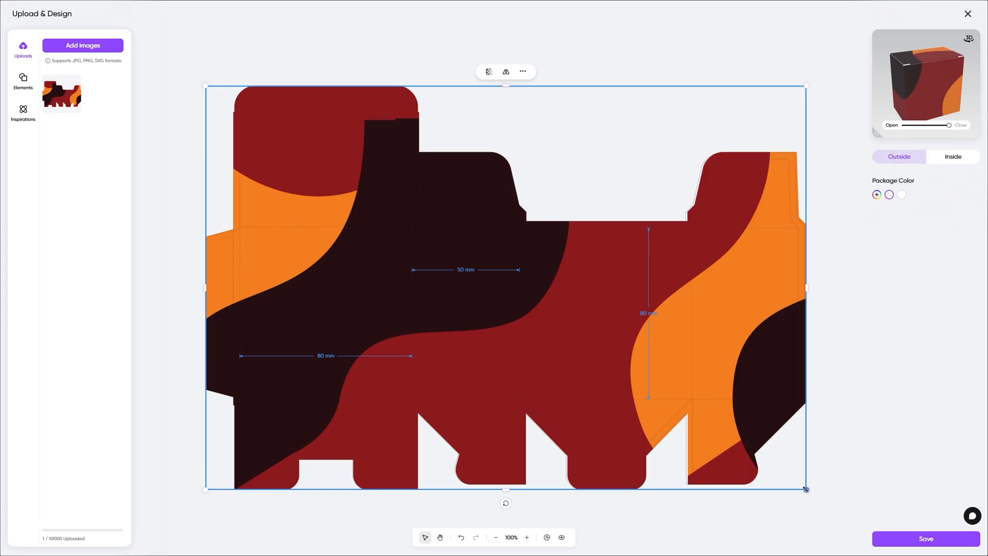
Step: Scale the wave artwork to fit the dieline, then orbit the 3D box to view its sides and top
drag(805, 489, 802, 490)
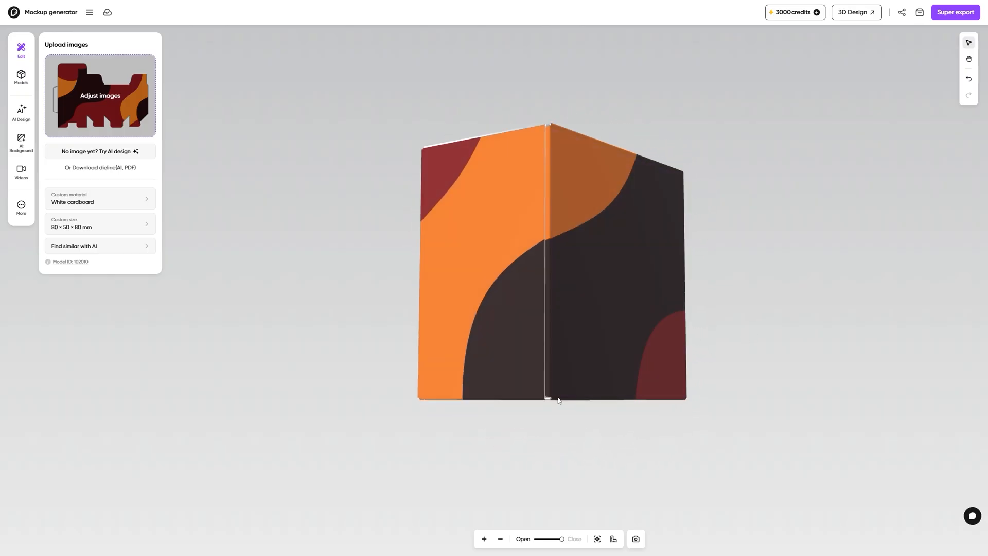
drag(558, 400, 531, 391)
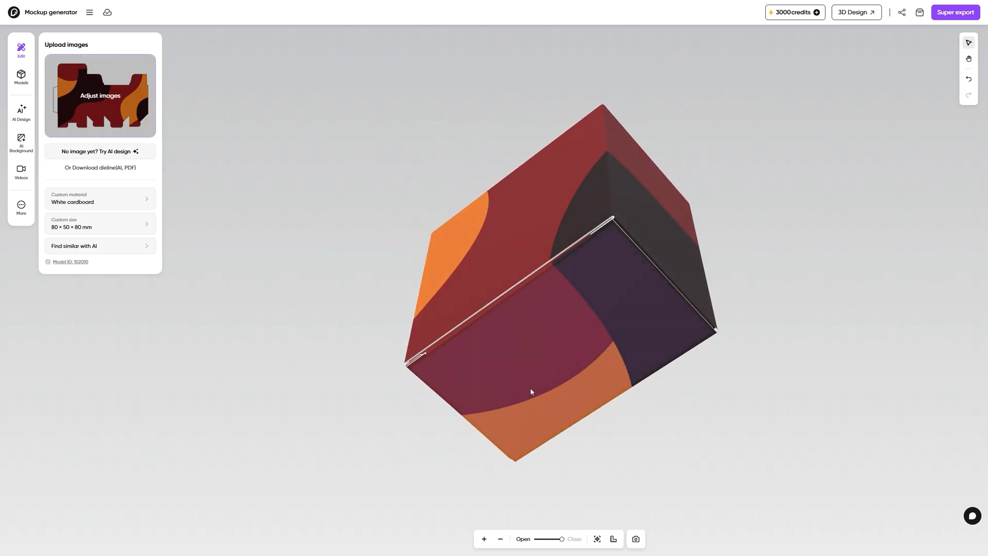
drag(548, 538, 556, 538)
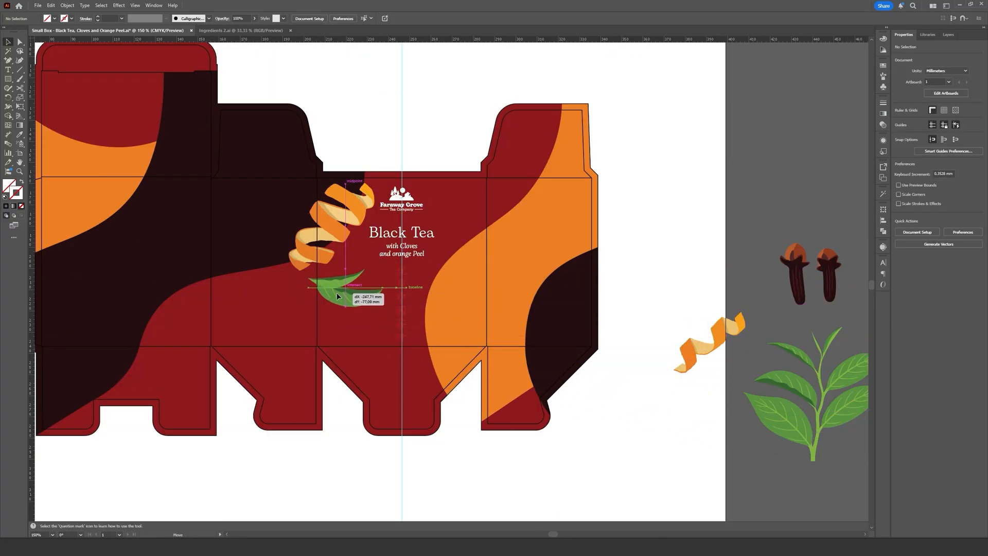
Step: Arrange the tea leaf, tea branch, clove by the logo, and side-panel leaf on the dieline
drag(340, 296, 344, 289)
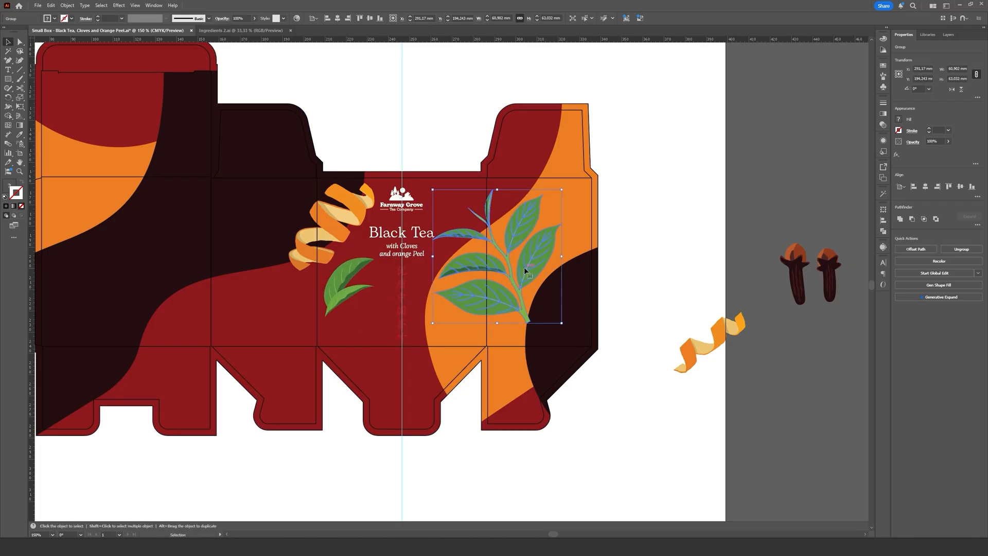
drag(526, 271, 500, 256)
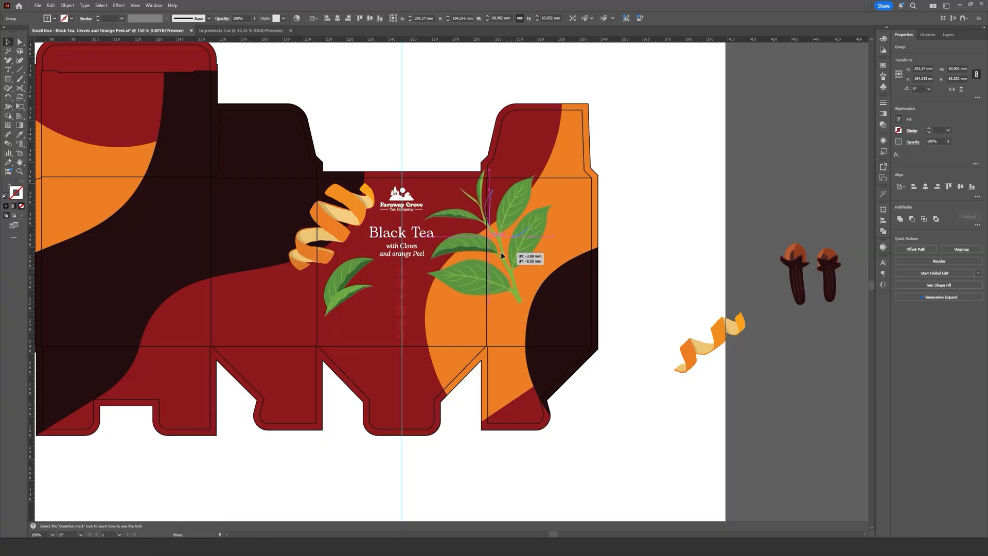
drag(497, 239, 522, 284)
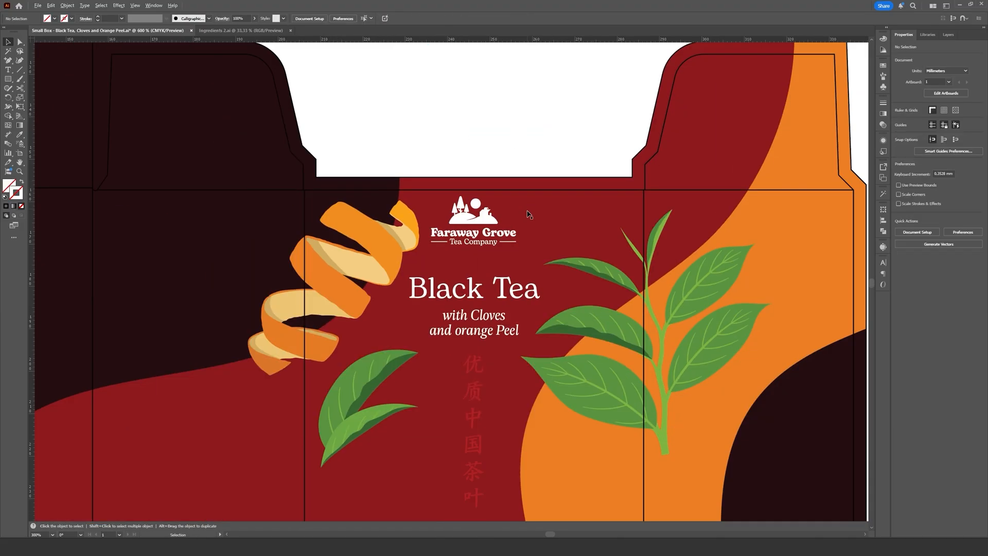
click(473, 322)
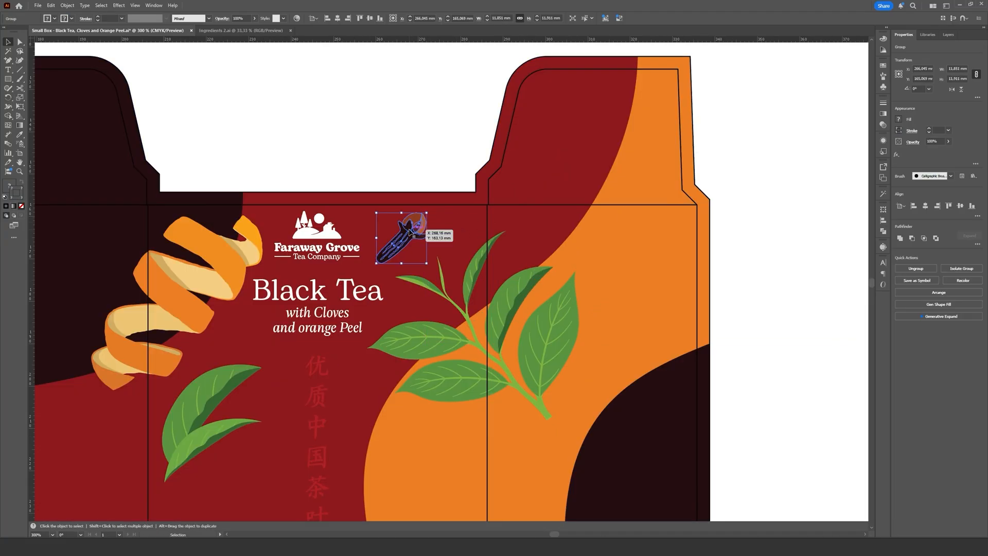
drag(403, 238, 410, 243)
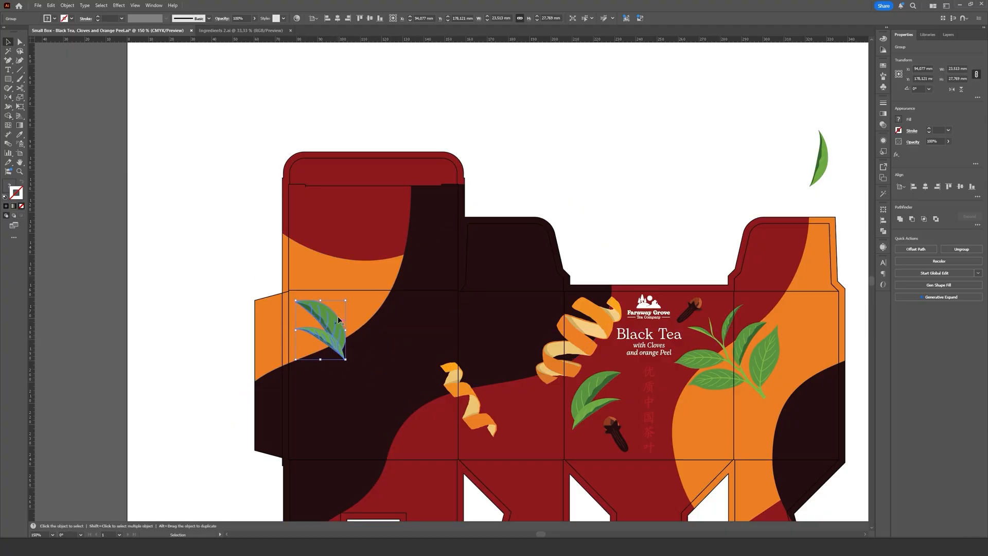
drag(338, 329, 332, 321)
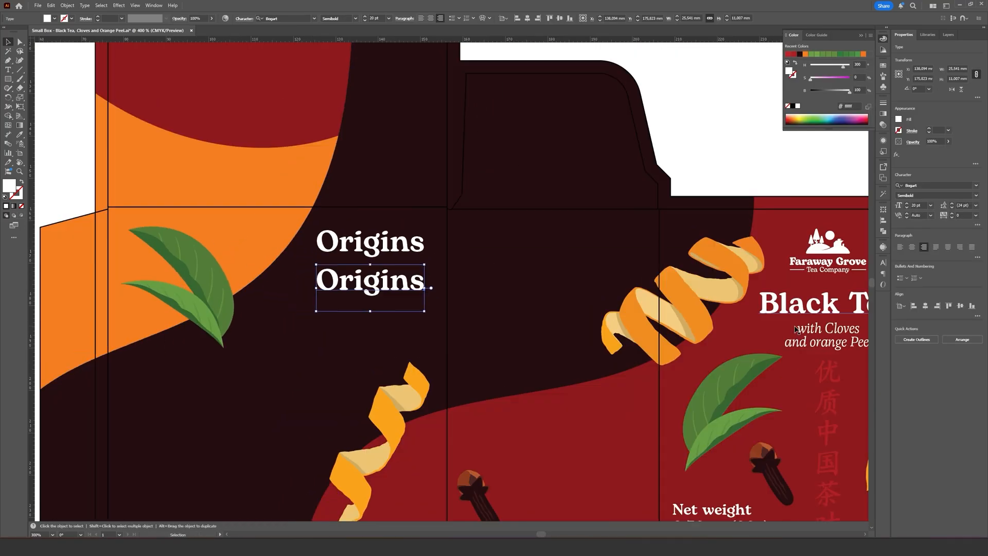
Step: Write the Origins copy: 'From a faraway grove, black tea leaves (Camellia sinensis), cloves and orange peel.'
text(From a faraway grove,)
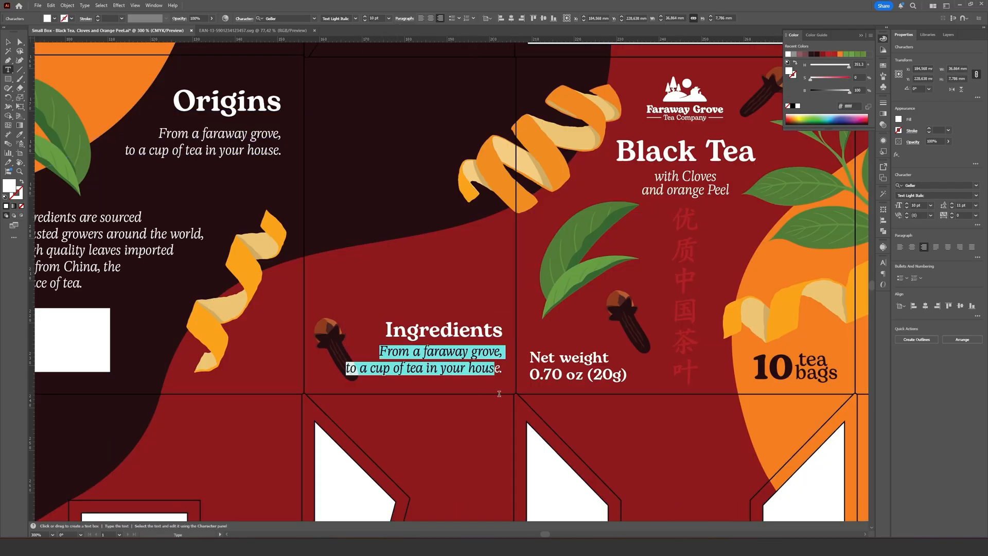
text(black tea leaves (Camellia sinensis),)
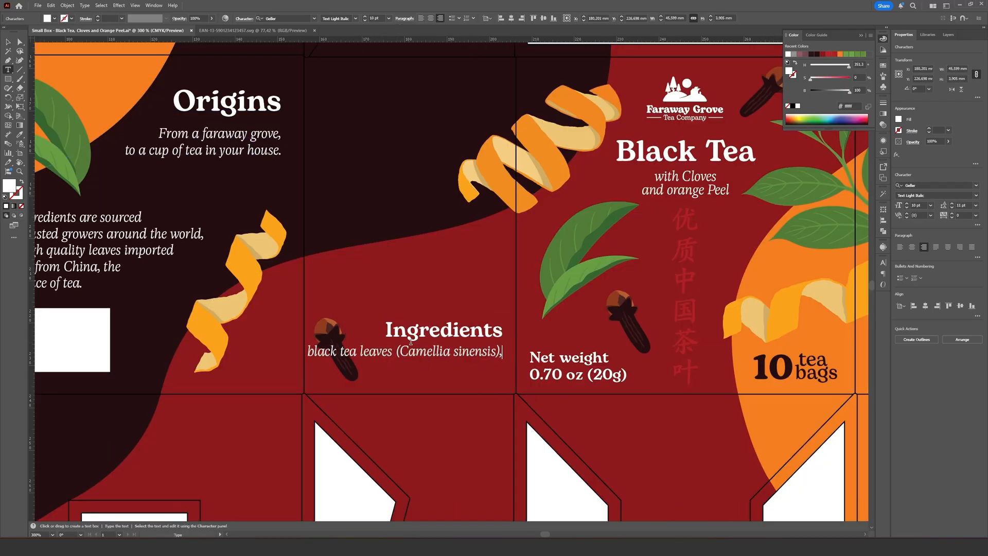
text(cloves and orange peel.)
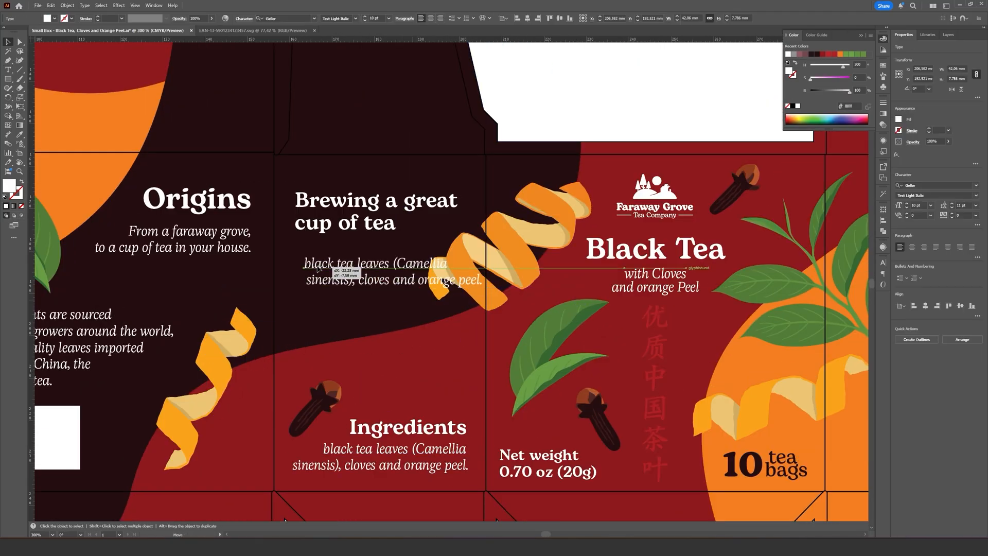
Step: Write the brewing steps: one tea bag, 200ml hot water, infuse 3 minutes, remove and enjoy
text(Place one tea bag in a cup)
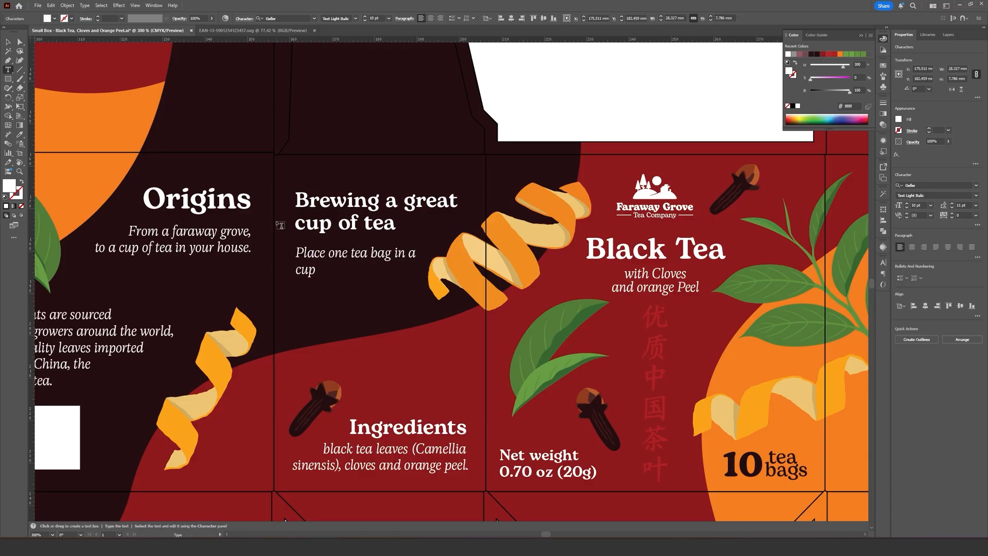
text(and add 200ml of hot water)
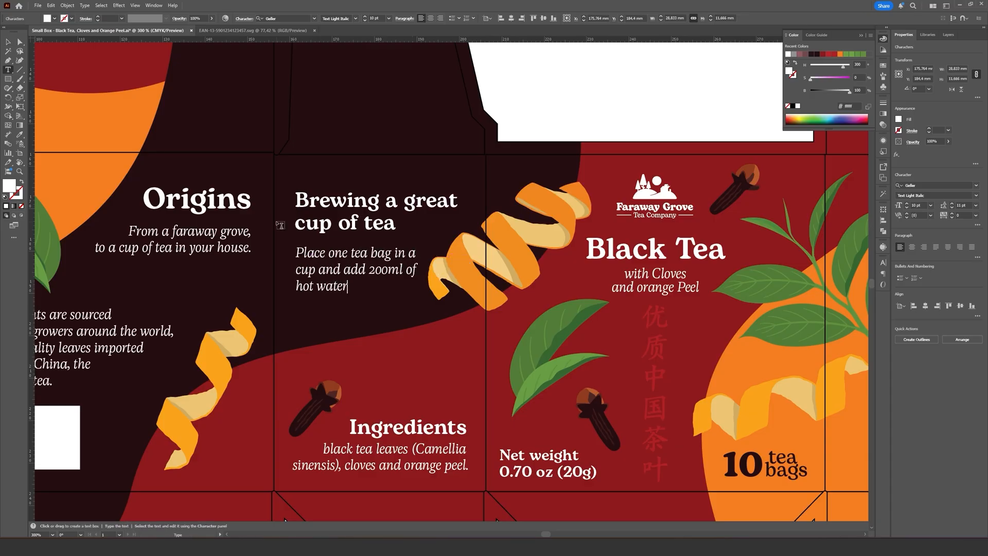
text(clean, hot water. Let it infuse for 3 minutes)
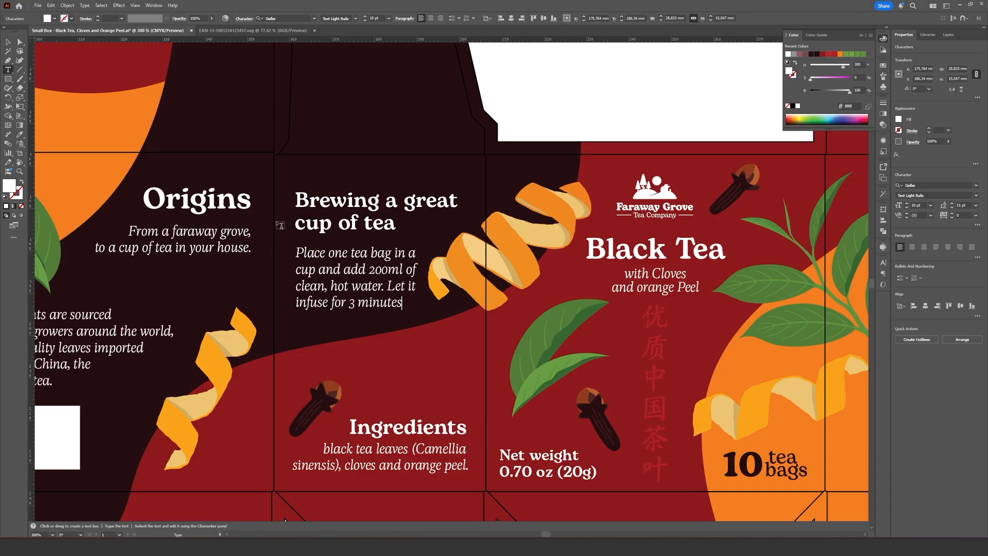
text(Remove the tea bag and enjoy.)
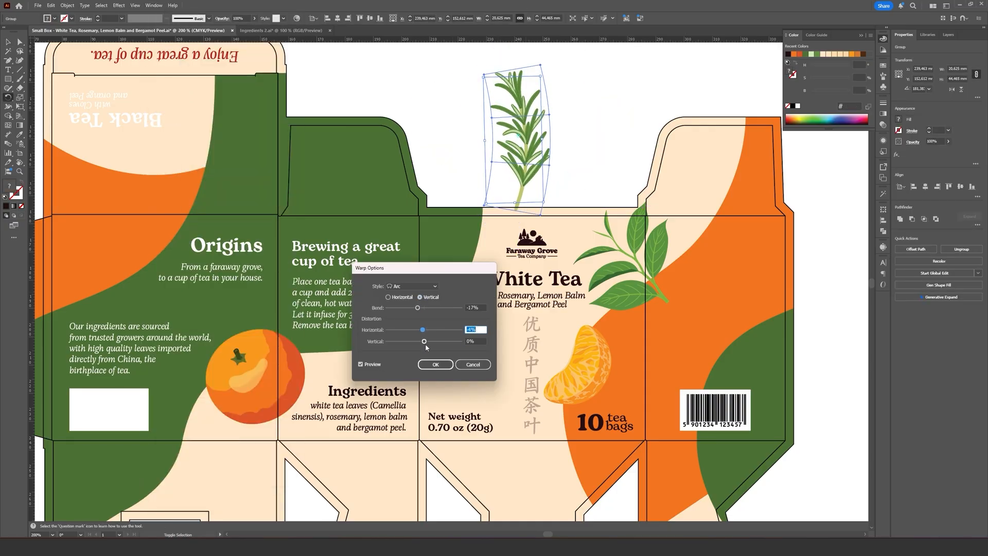
Step: Adjust the rosemary sprig's Arc warp, setting Bend to -17%
click(426, 31)
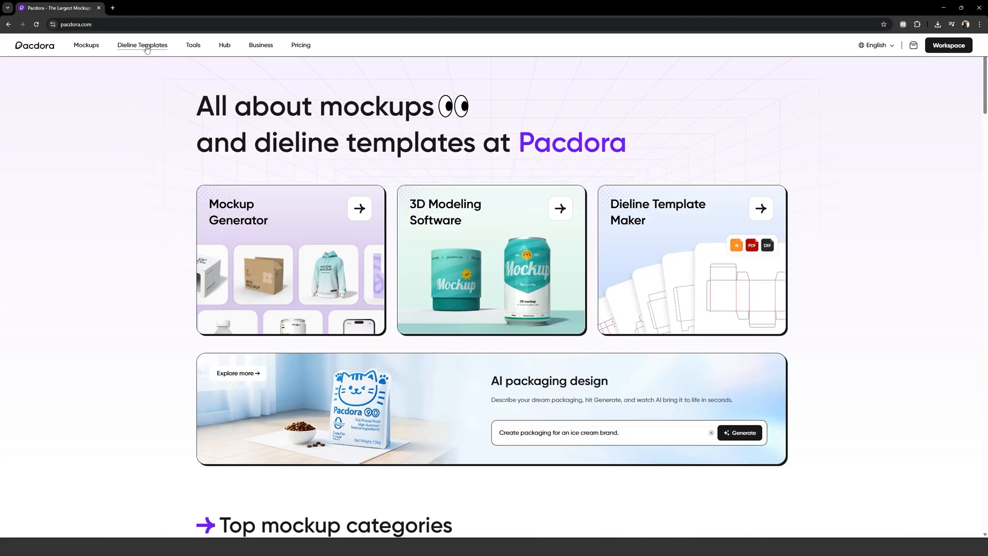
Step: Choose the auto-bottom snap-lock tuck-end box template from the Tuck End Boxes dieline library
click(142, 45)
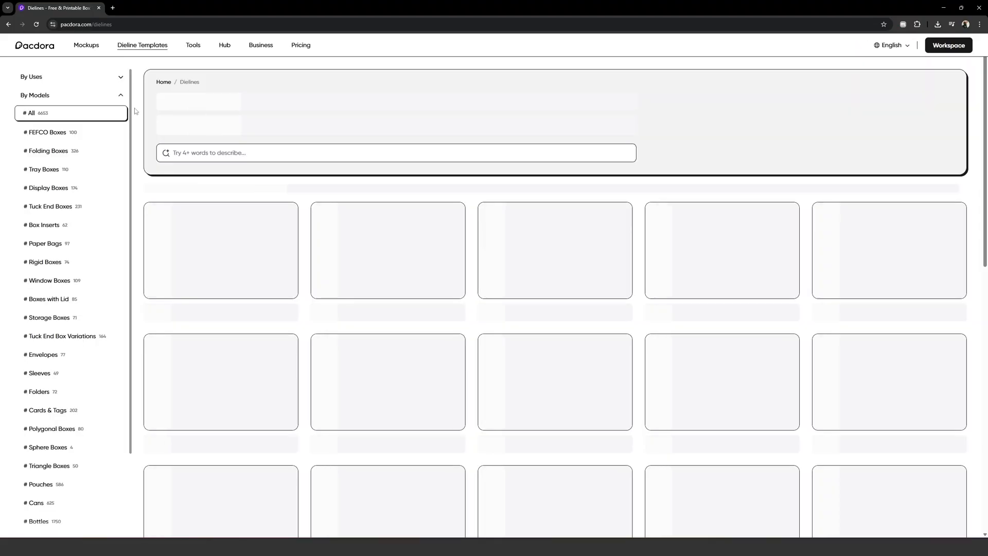
click(50, 206)
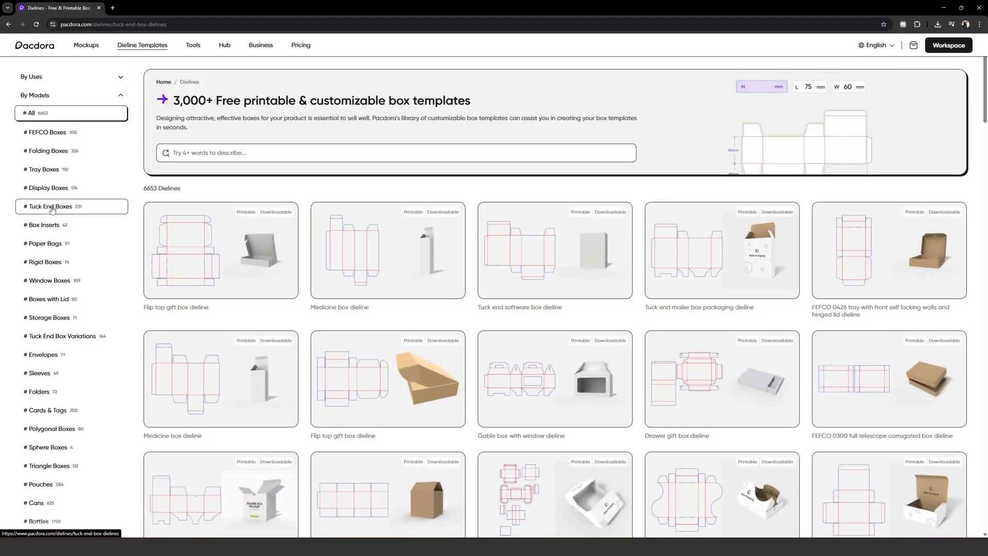
click(48, 206)
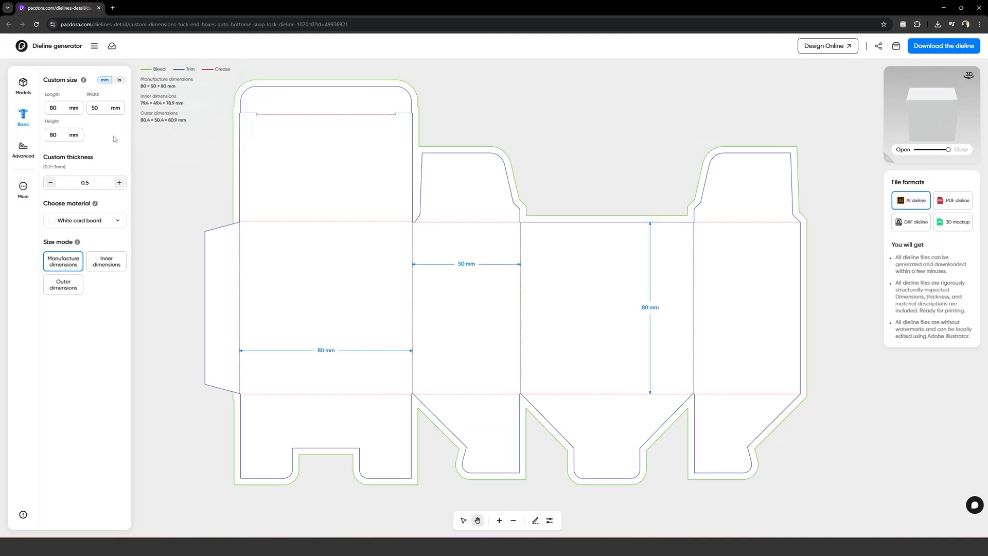
Step: Rename the project 'Faraway Grove – Tea Box' and bring up the dieline Download option
click(94, 45)
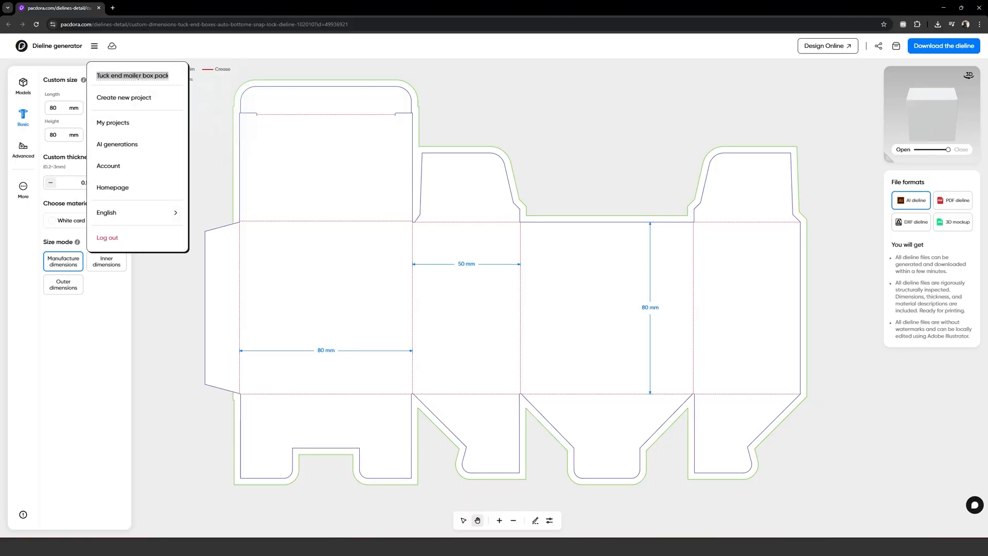
text(Faraway Grove - Tea Box)
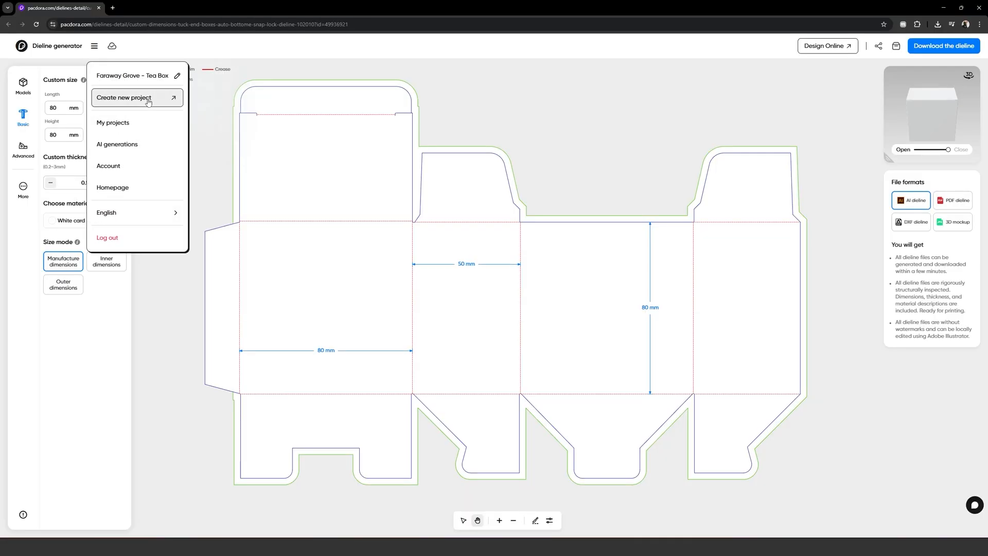
click(123, 98)
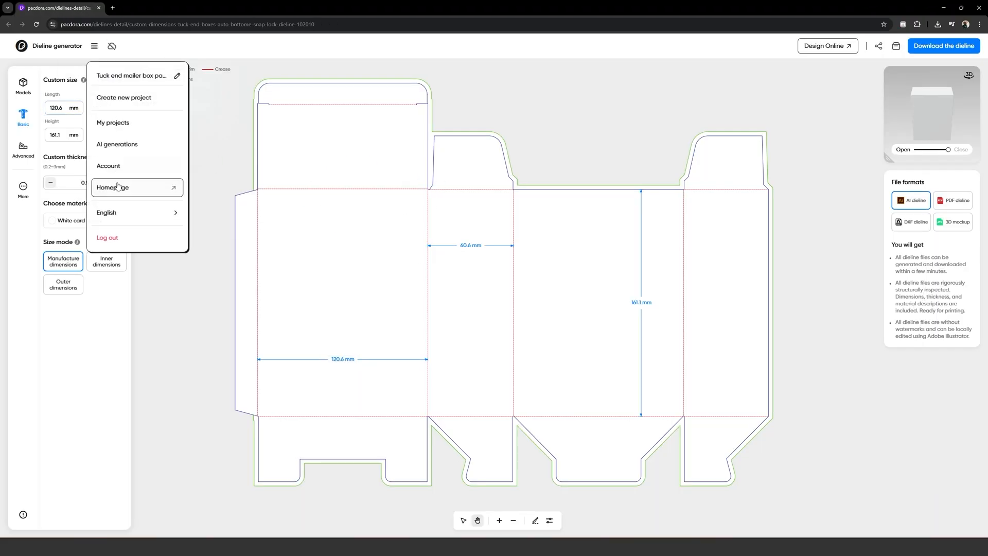
click(114, 123)
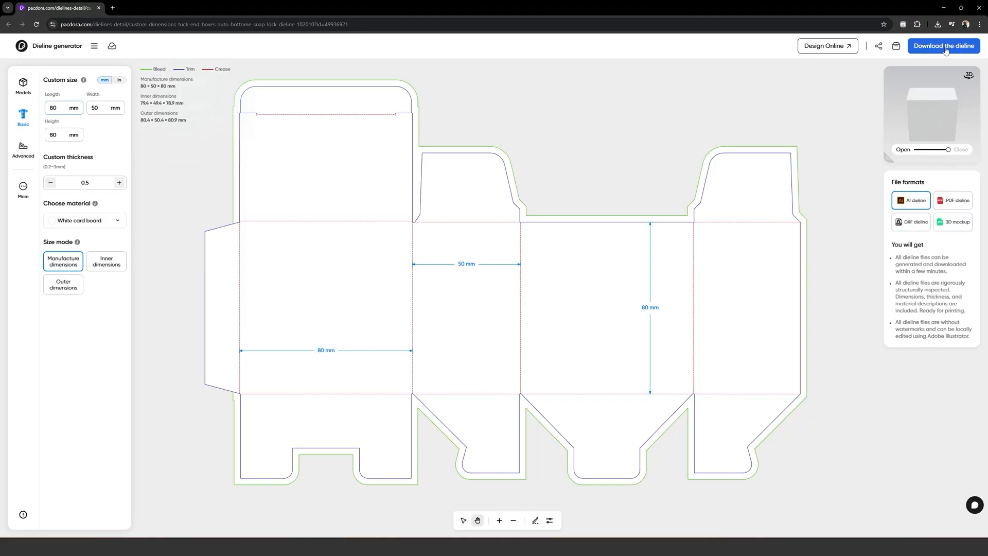
click(943, 46)
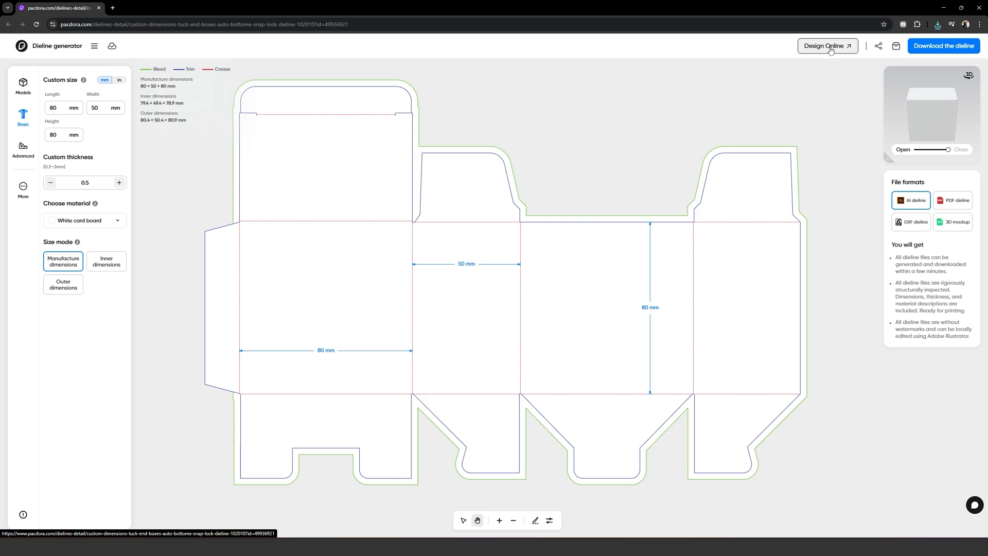
Step: Load the box in Design Online and fold the lid open, closed, then open again
click(827, 46)
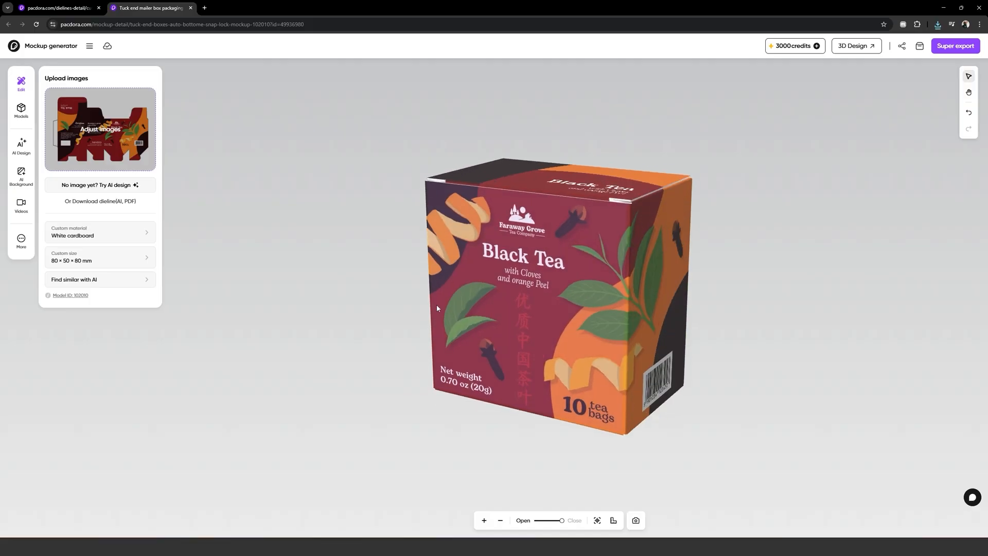
drag(548, 520, 559, 520)
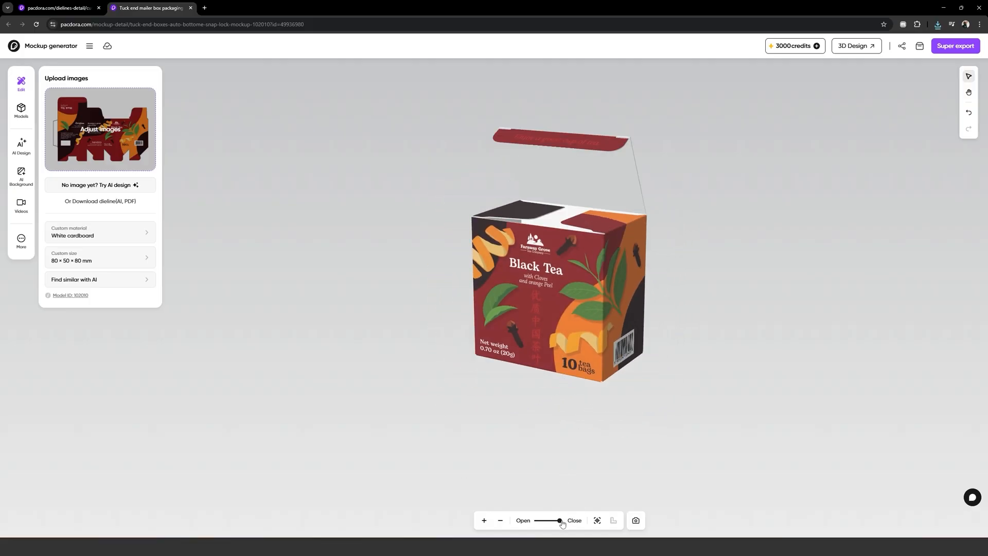
drag(548, 520, 561, 520)
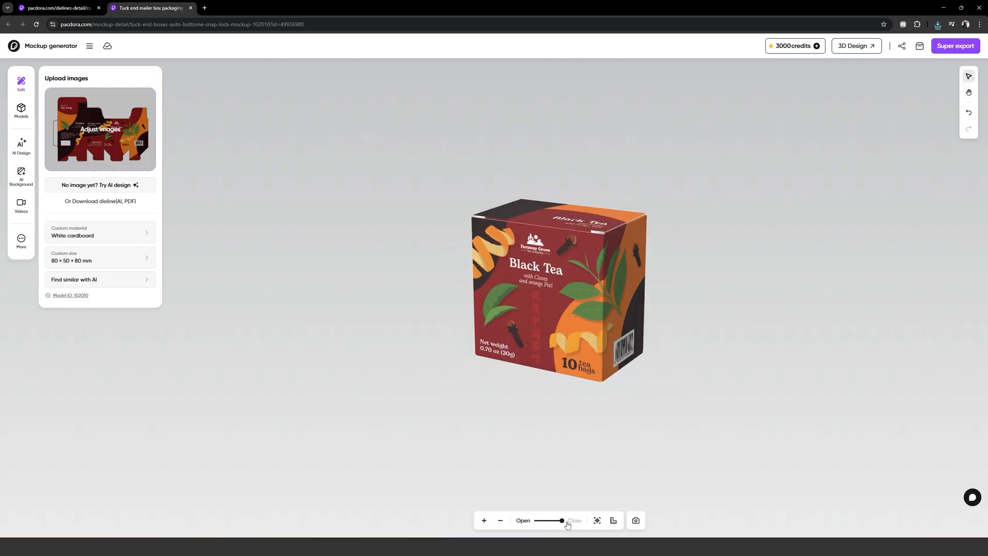
drag(562, 520, 548, 521)
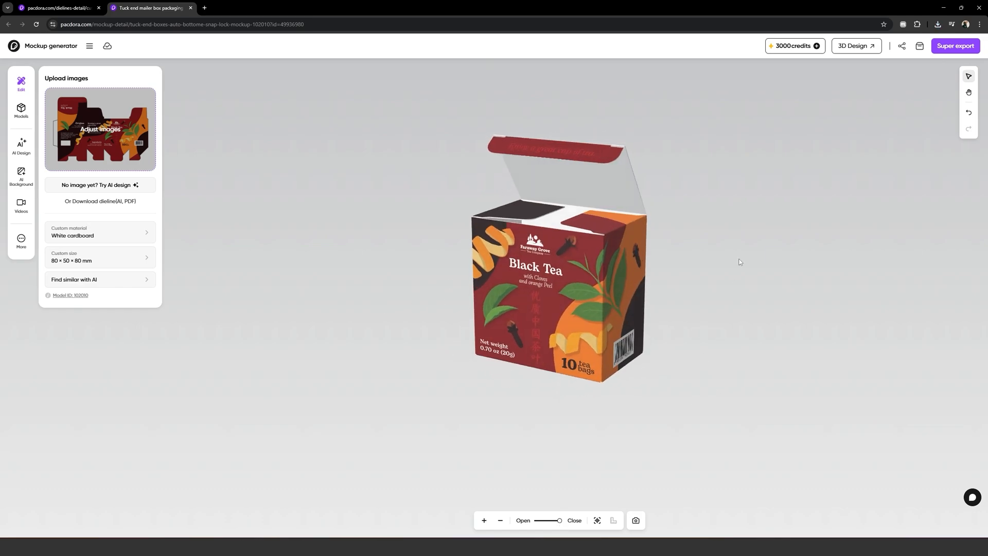
Step: Bring the box into the 3D scene, add a second box, and apply a yellow gradient background
click(855, 45)
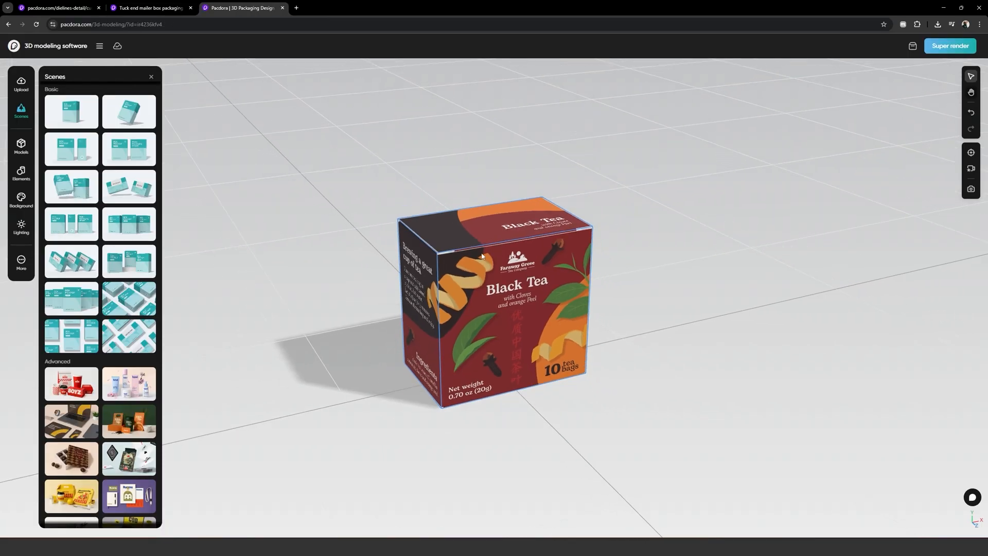
click(21, 146)
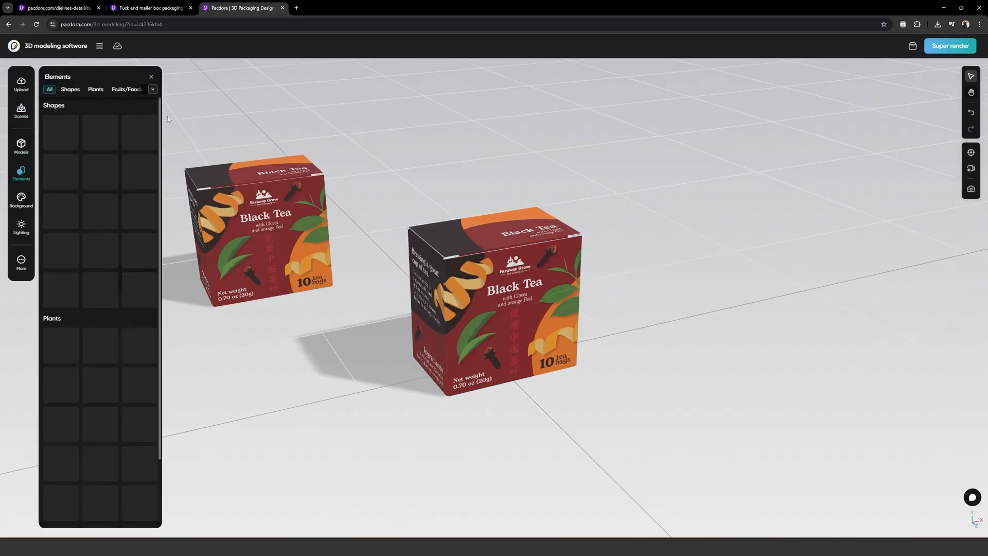
scroll(down, 3)
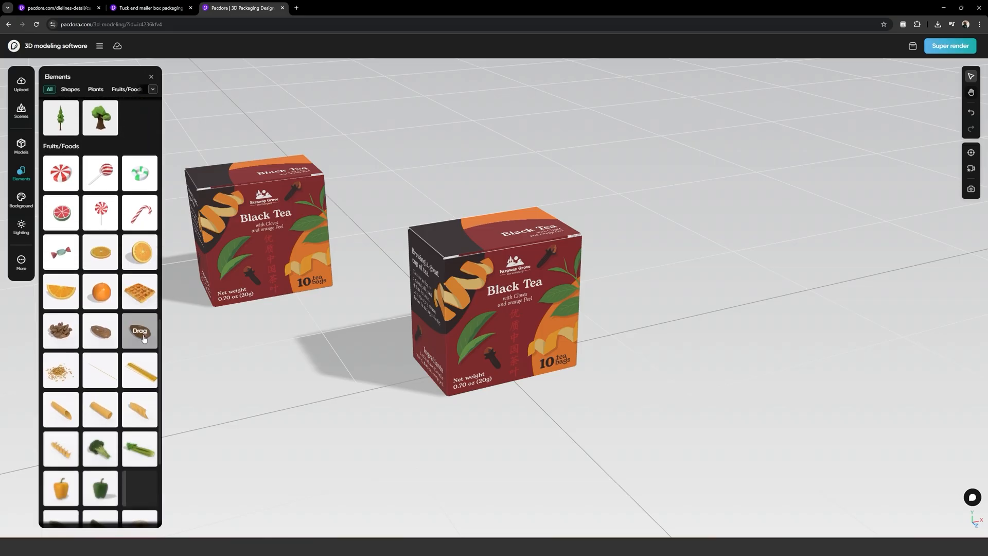
click(20, 200)
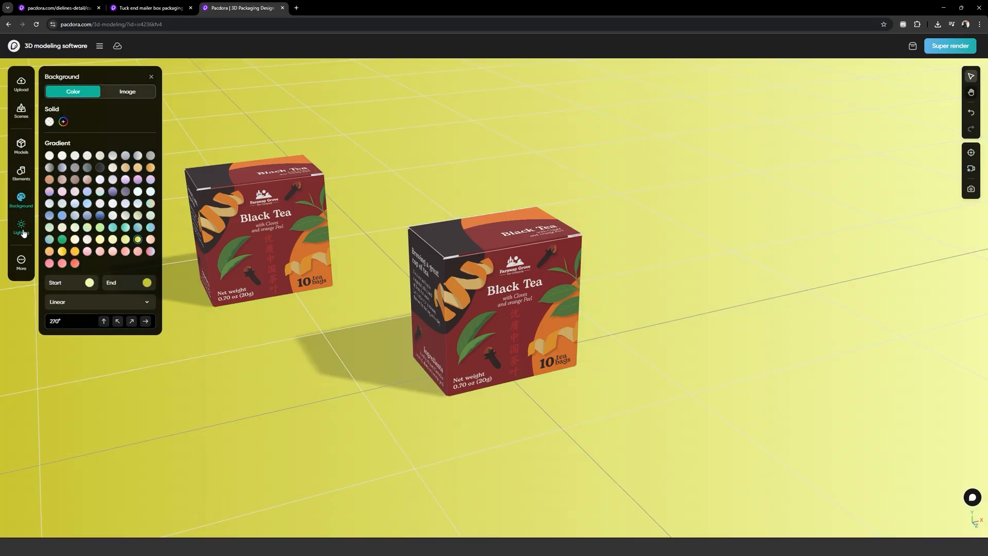
Step: Select the front tea box and rotate it into position beside the other box
click(21, 227)
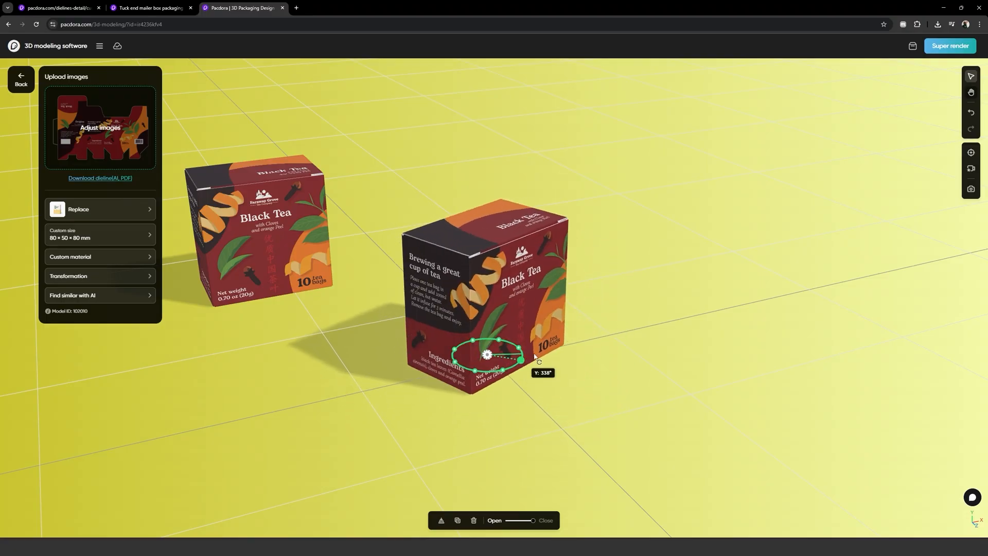
drag(511, 353, 487, 323)
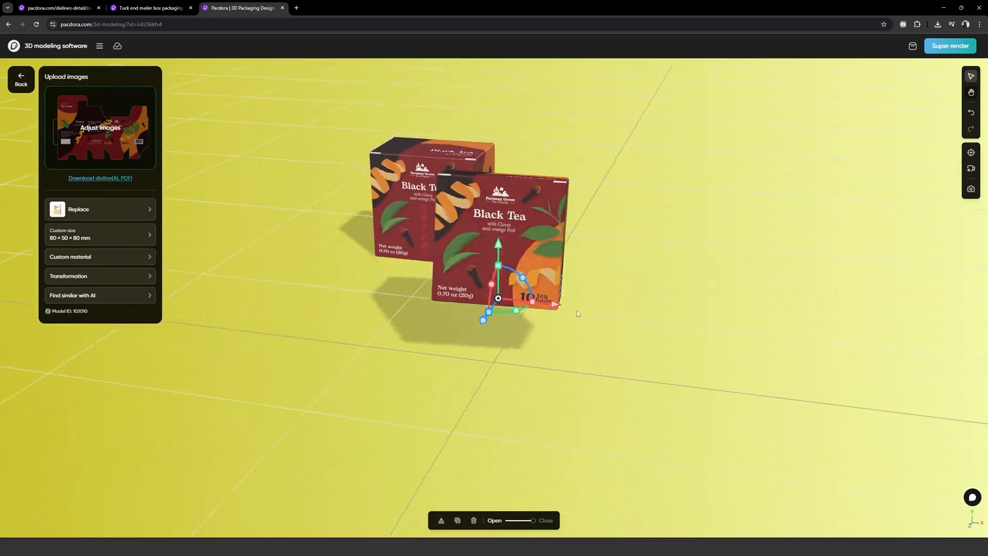
click(20, 112)
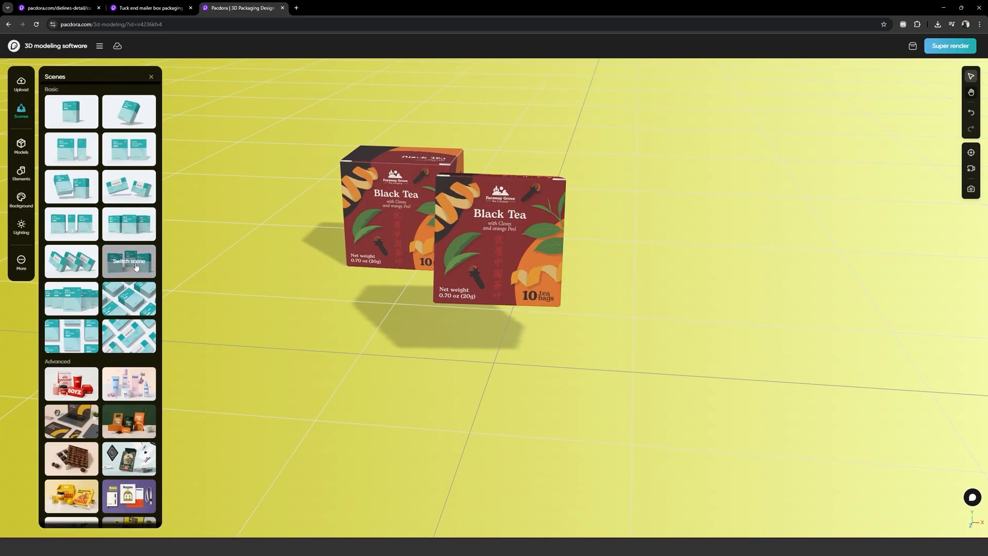
Step: Place the Chamomile with Lavender and Passionfruit dieline artwork on the tuck-end box and save
click(128, 264)
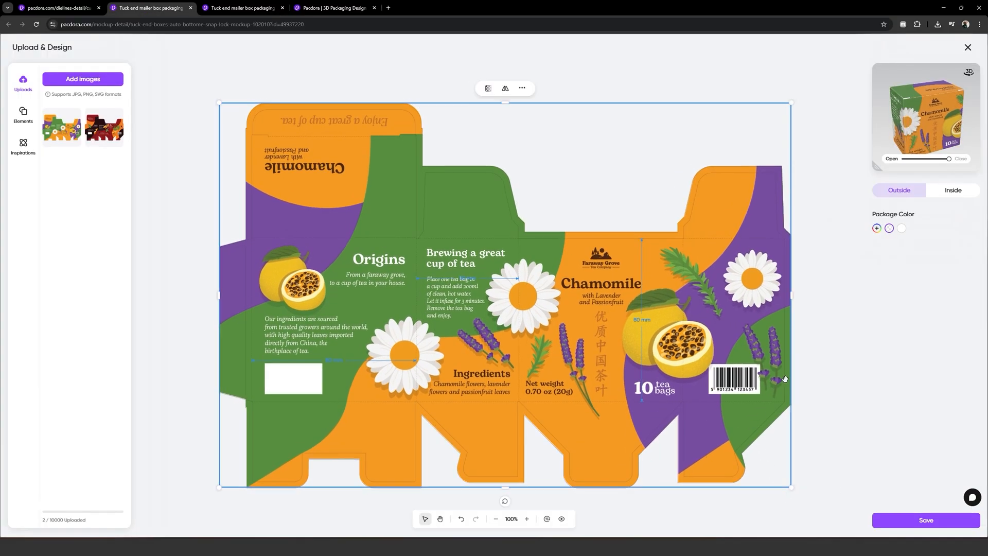
click(967, 48)
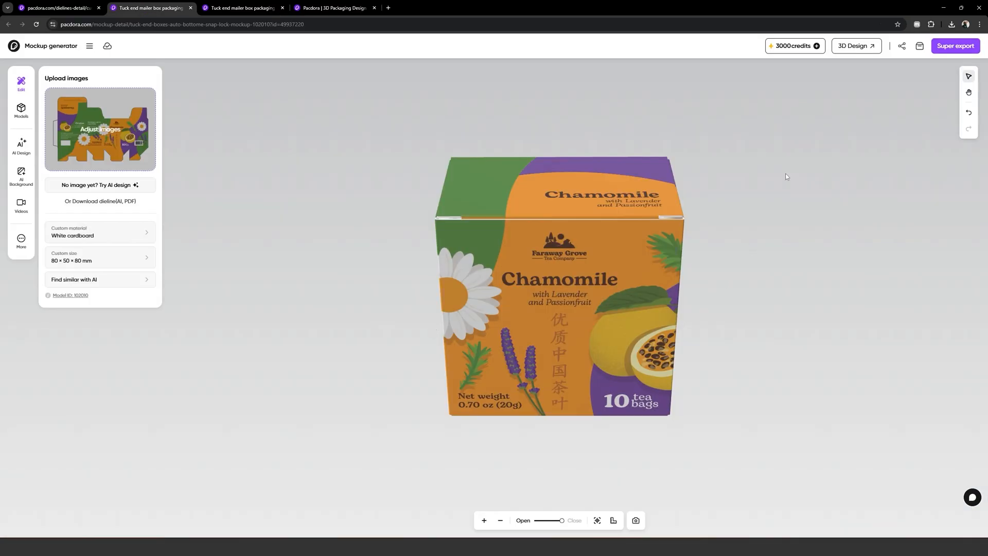